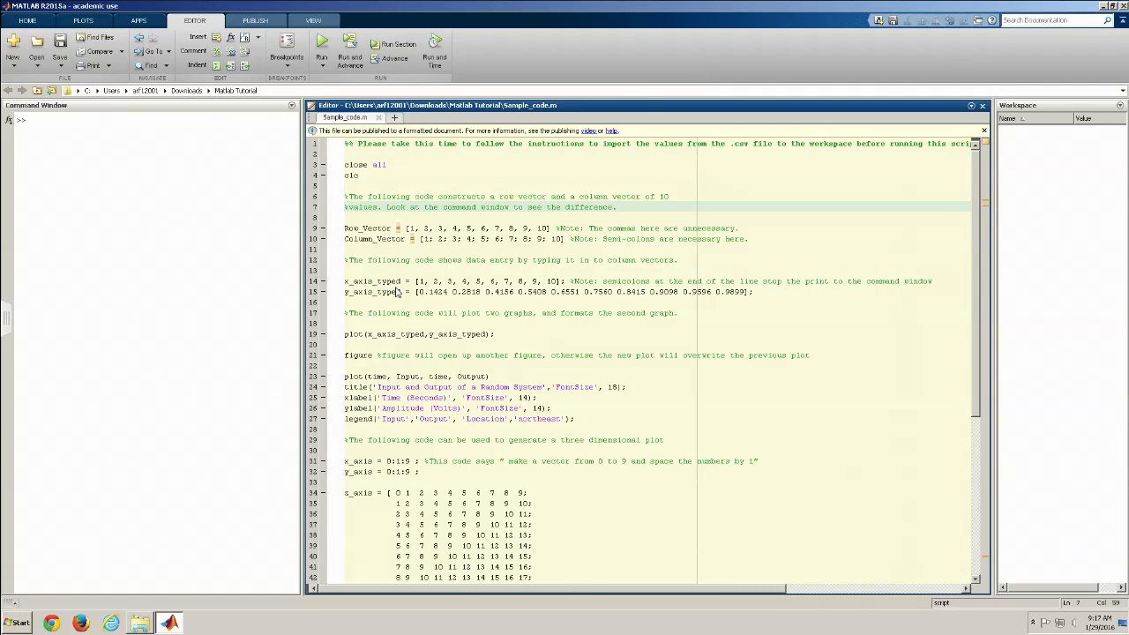
mouse_move(412, 206)
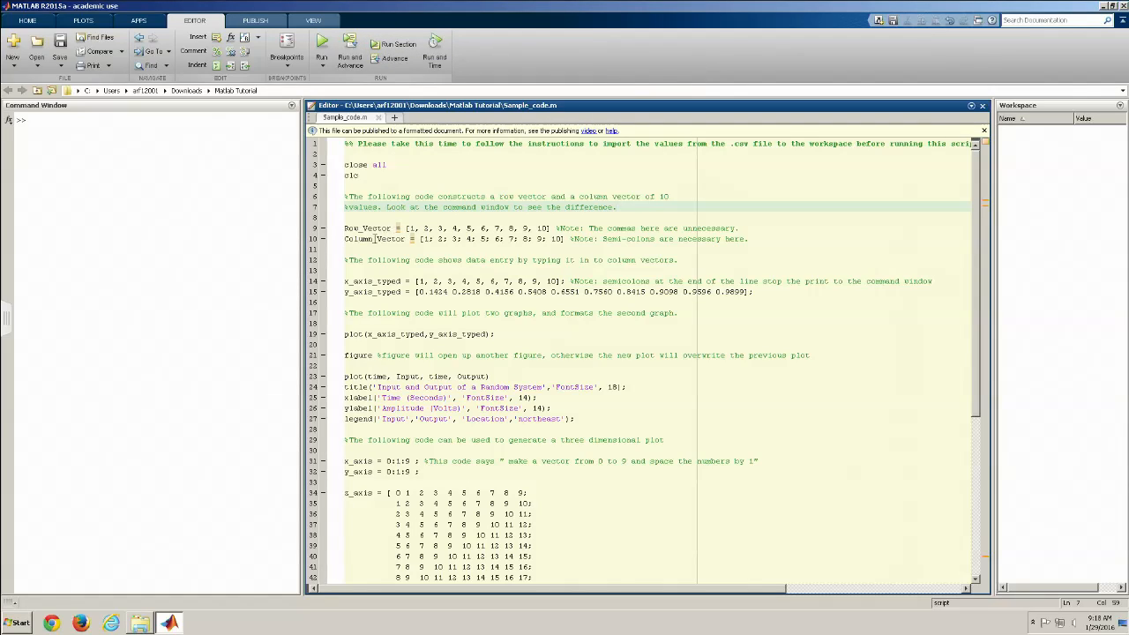
Run the Row_Vector and Column_Vector lines so both variables appear in the workspace, then clear the command window
click(374, 238)
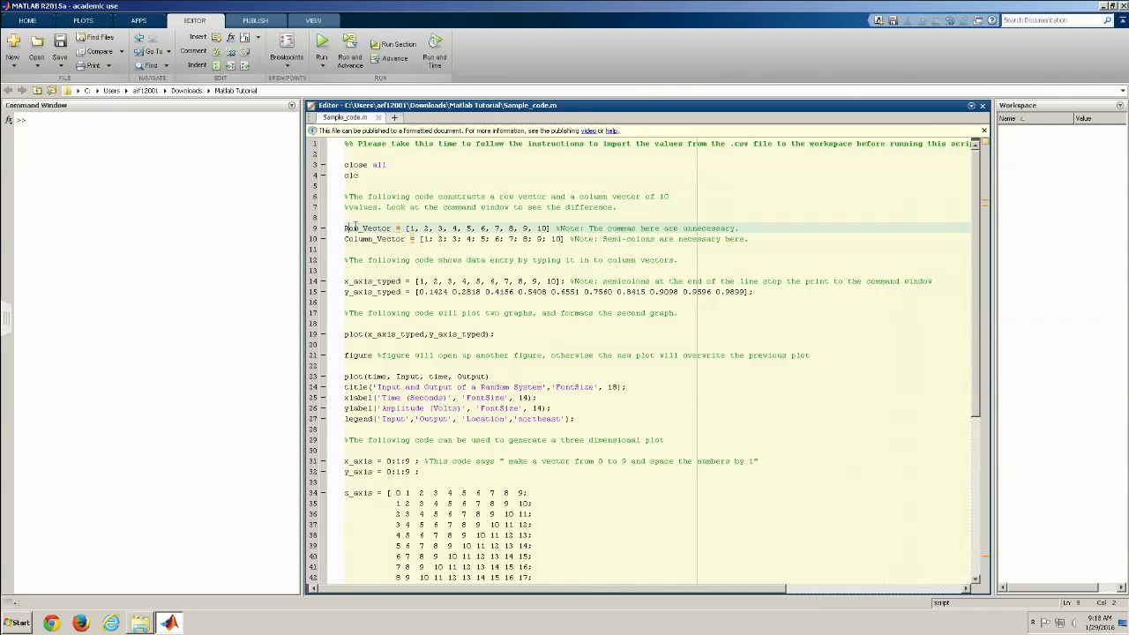
drag(344, 227, 476, 228)
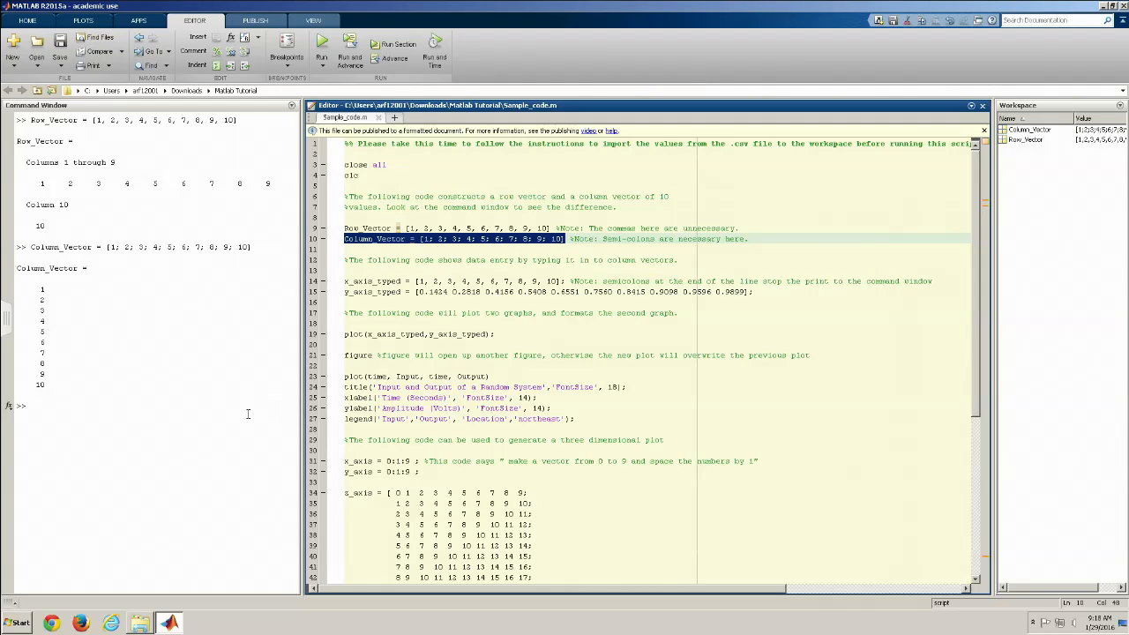
mouse_move(232, 386)
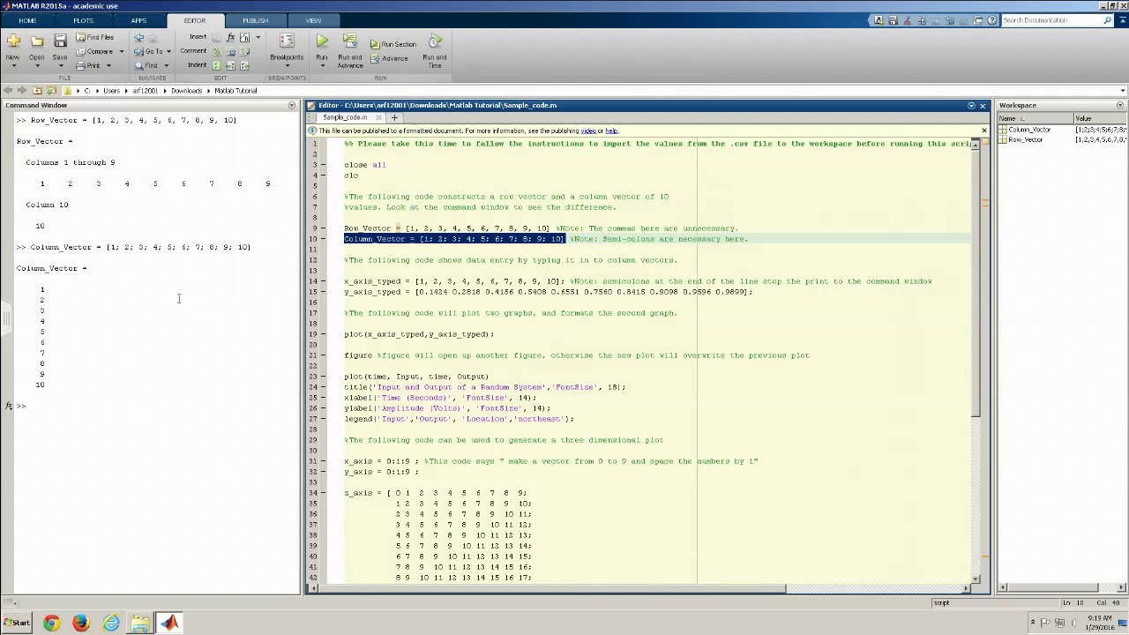
mouse_move(219, 265)
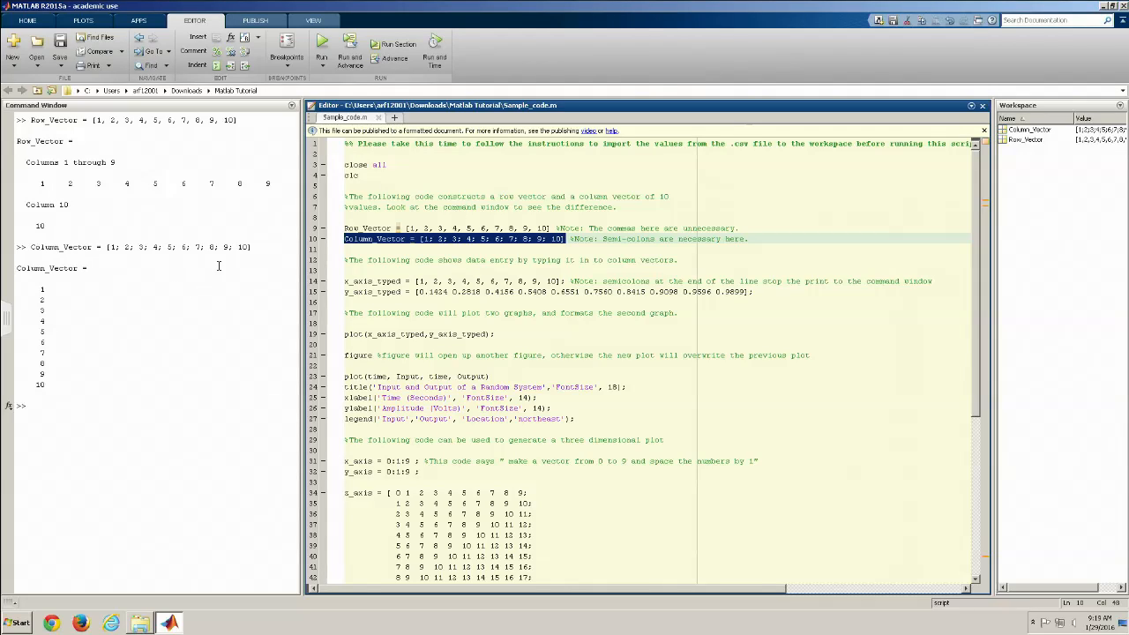
mouse_move(406, 210)
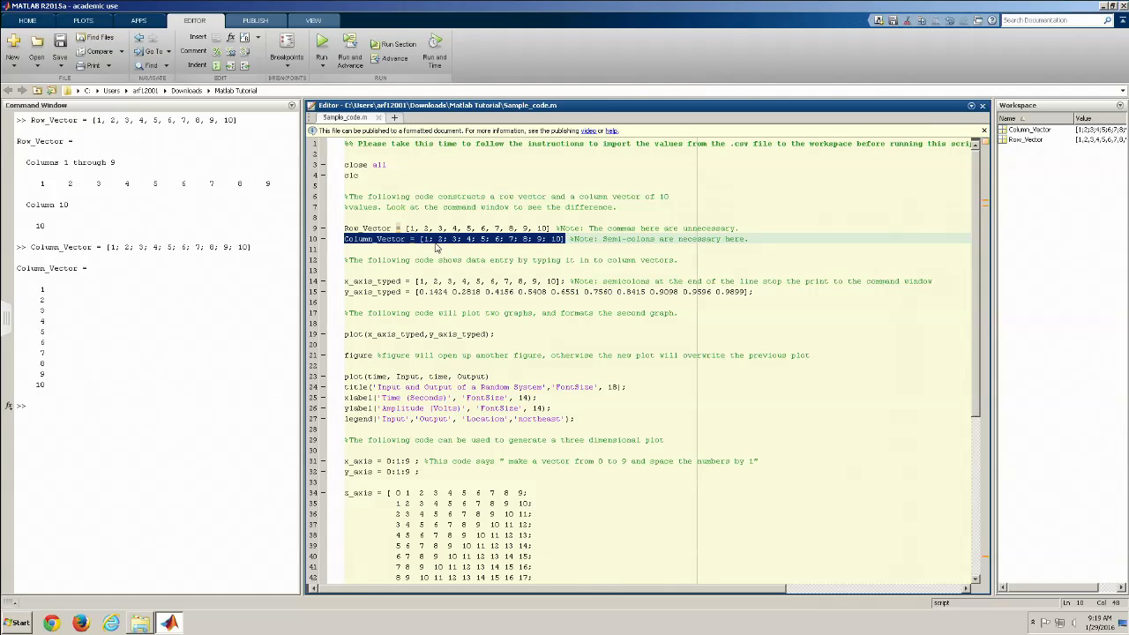
click(432, 240)
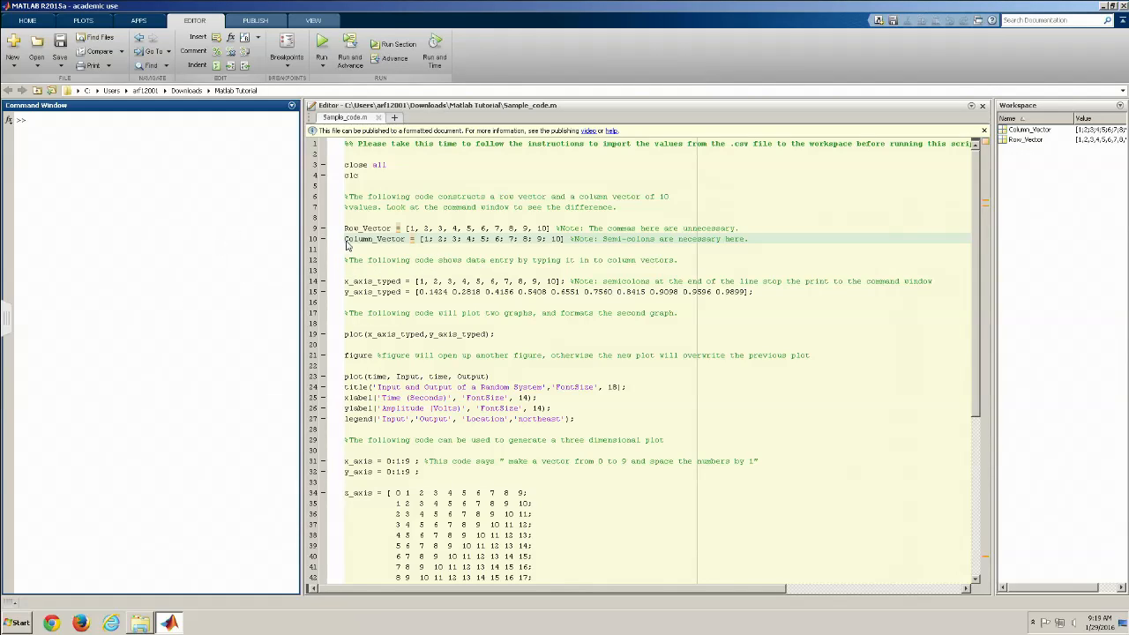
double_click(366, 281)
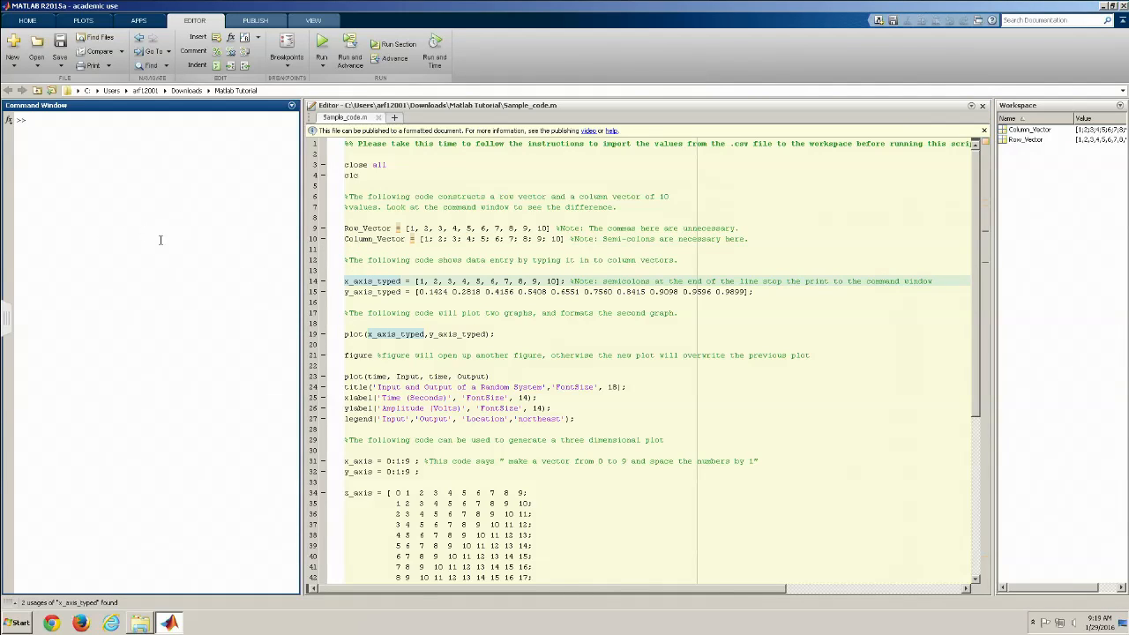
text(x_axis)
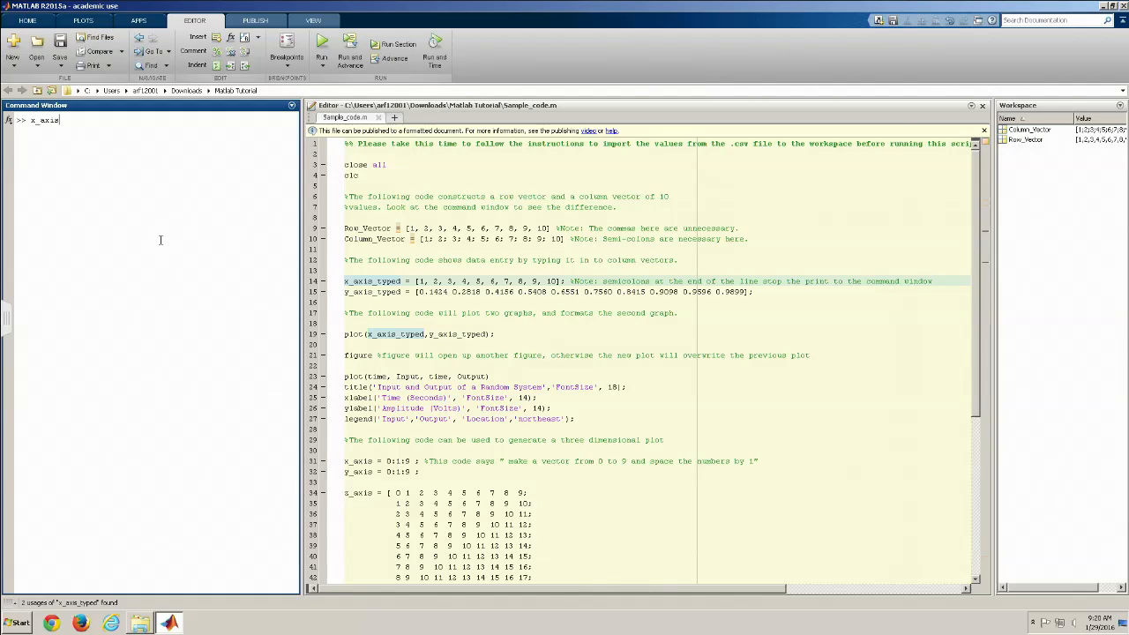
text(_typ)
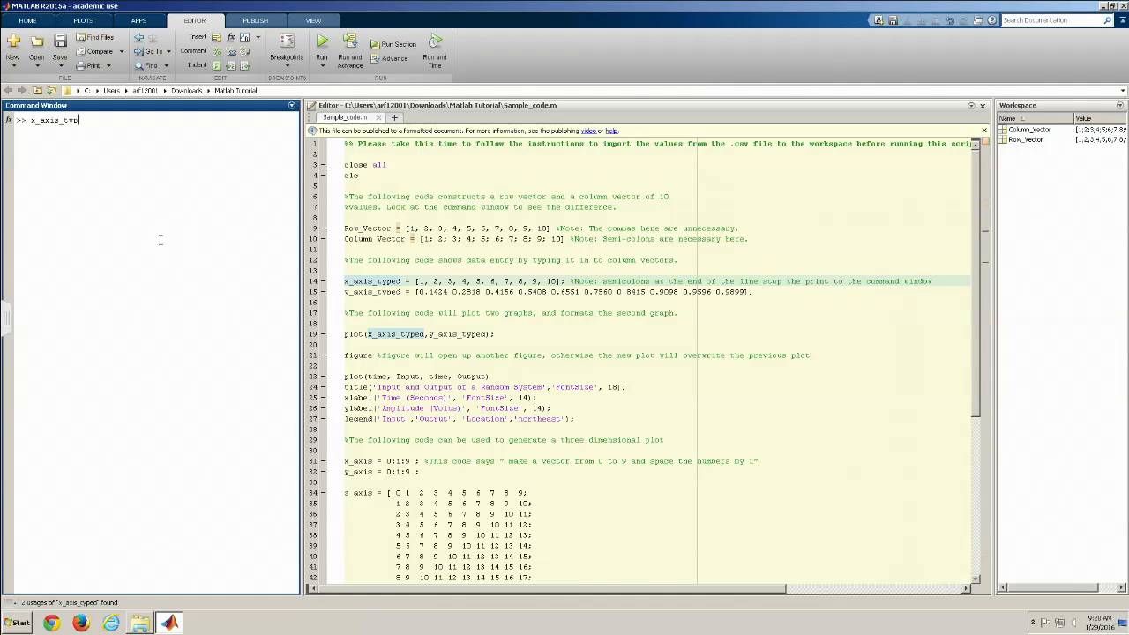
text(ed =)
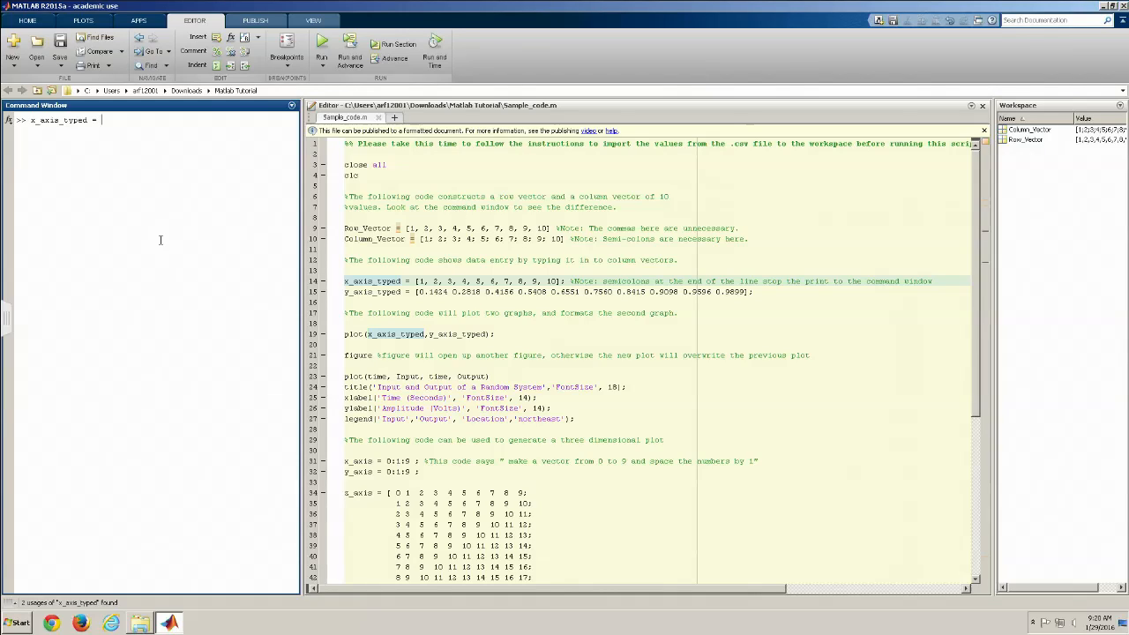
text([)
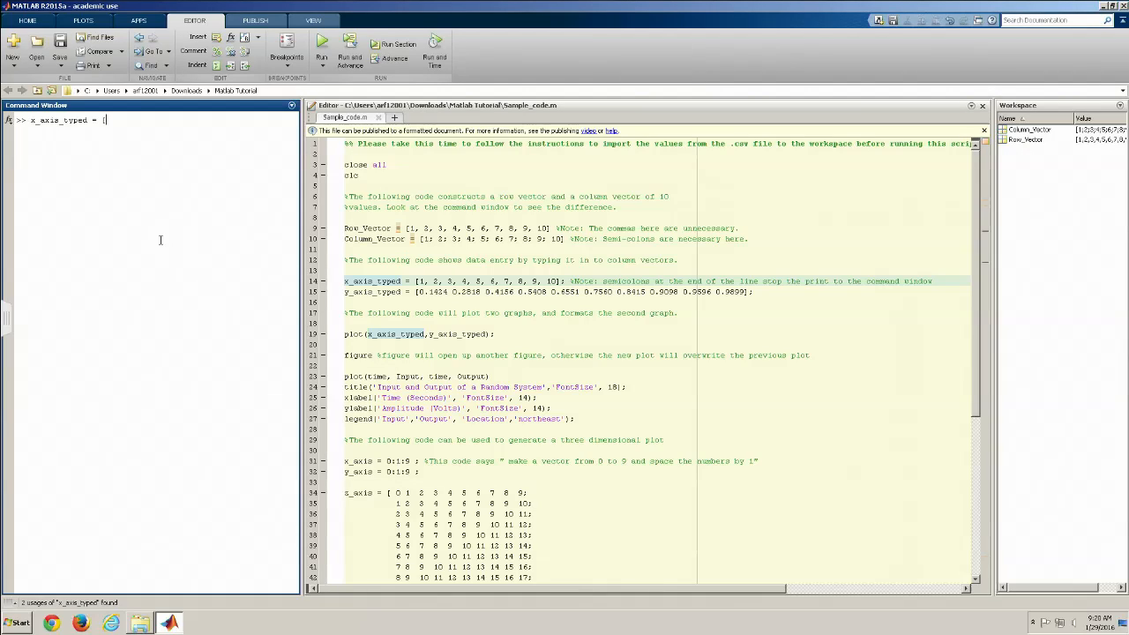
text(1 2 3)
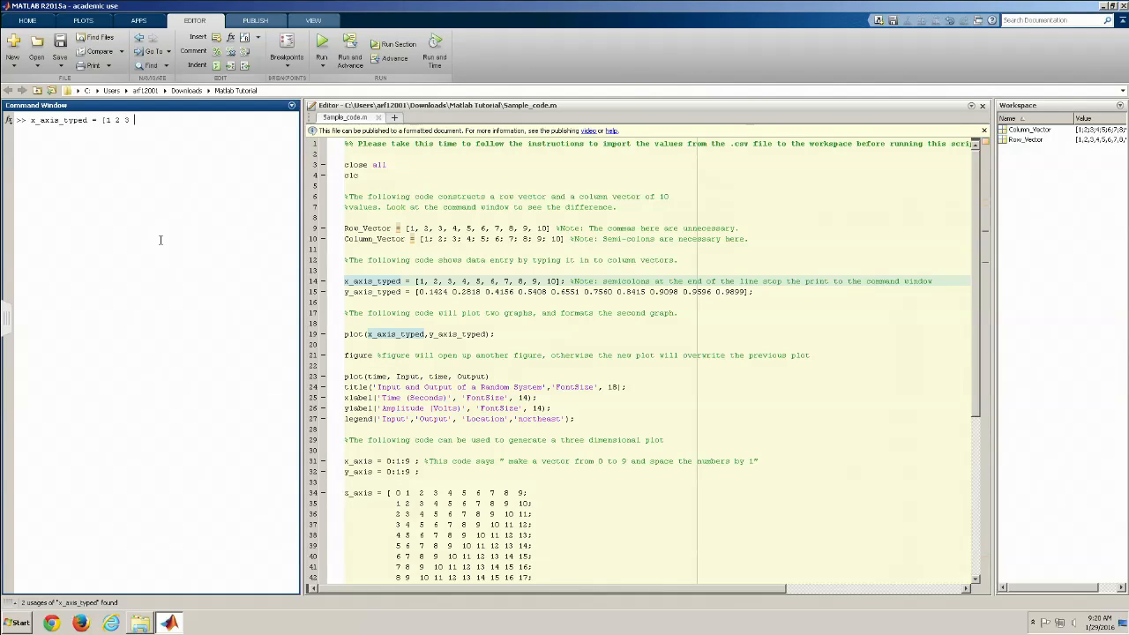
text(4 5 6 7 8 9 10)
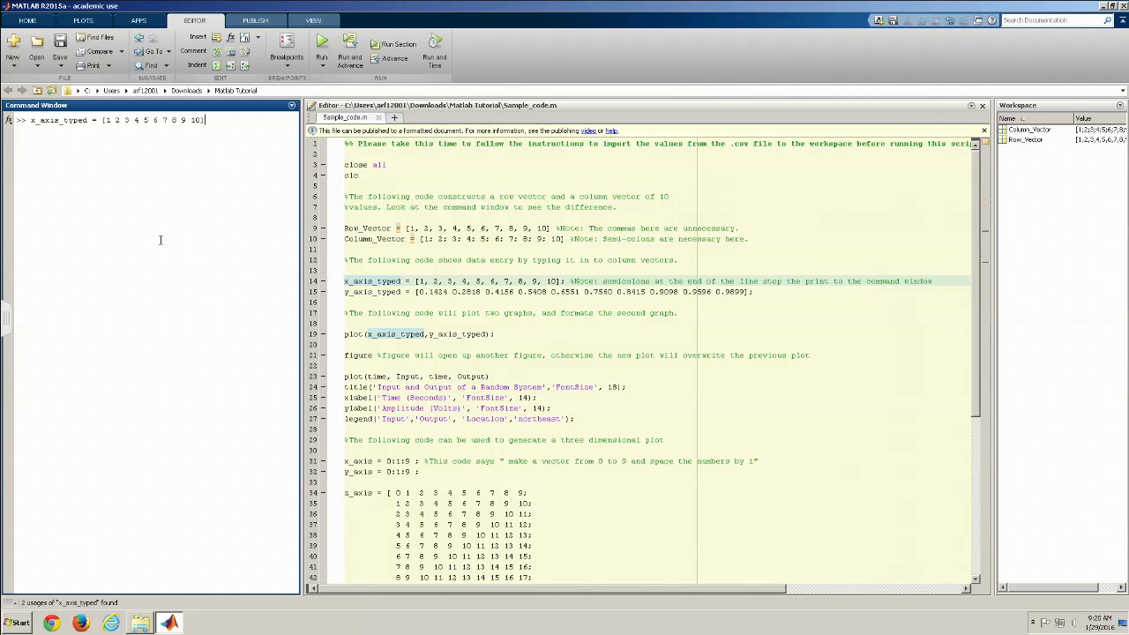
mouse_move(208, 205)
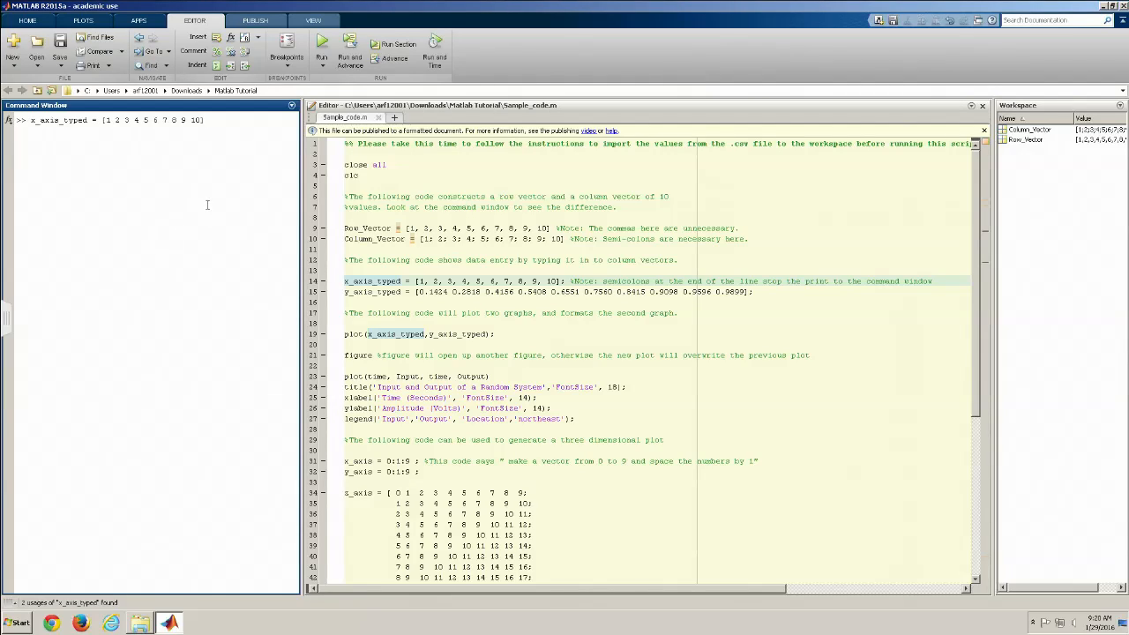
mouse_move(215, 166)
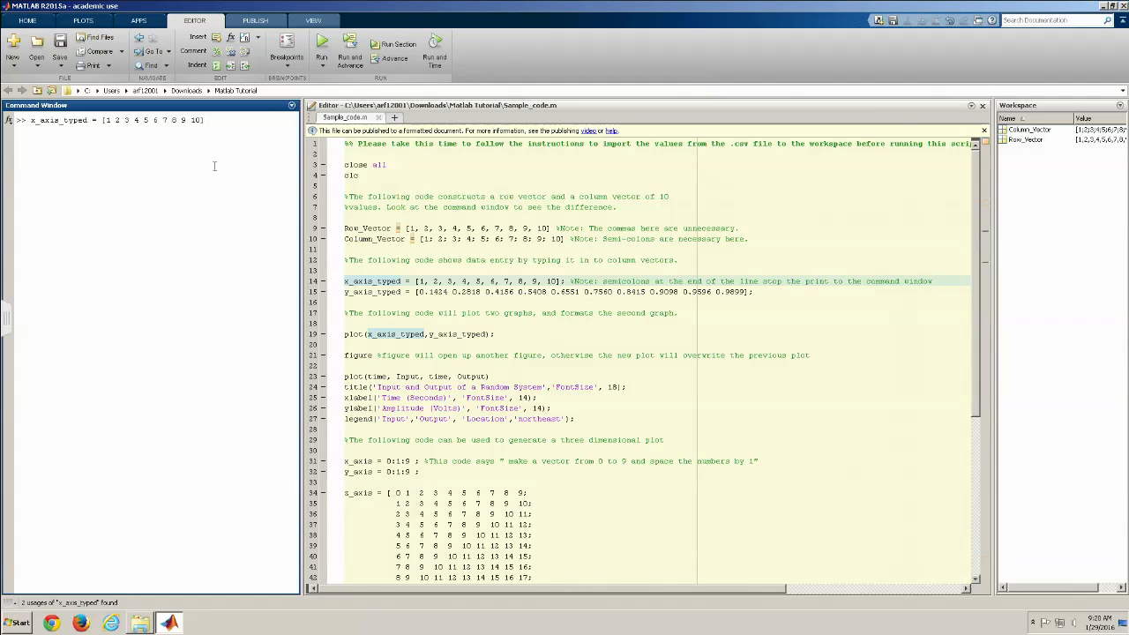
text(;)
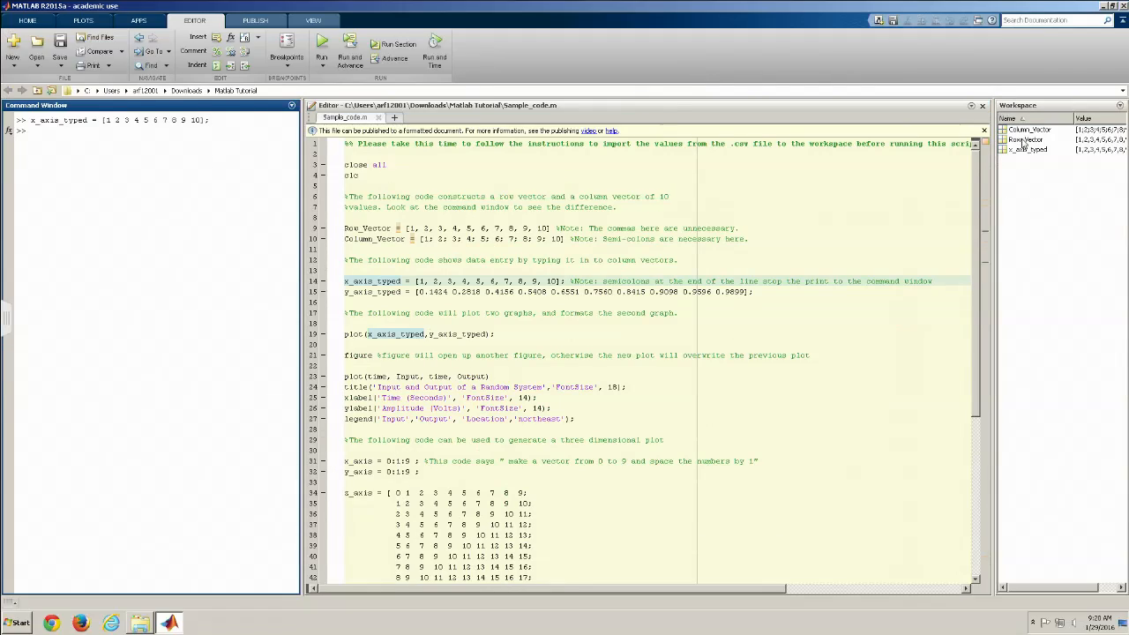
mouse_move(1027, 148)
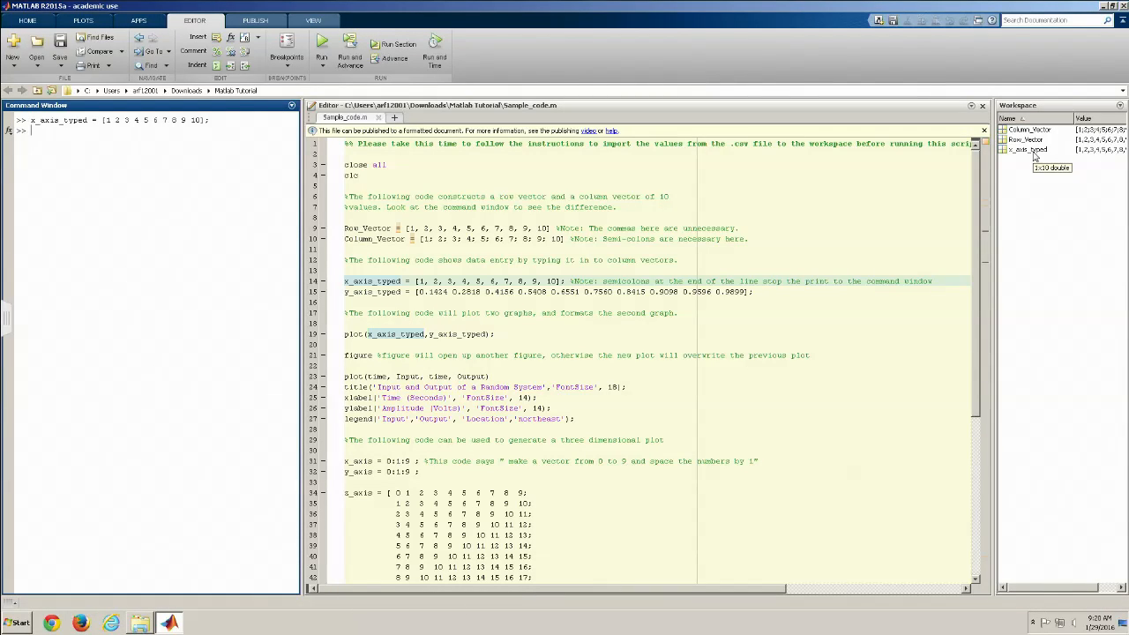
mouse_move(784, 303)
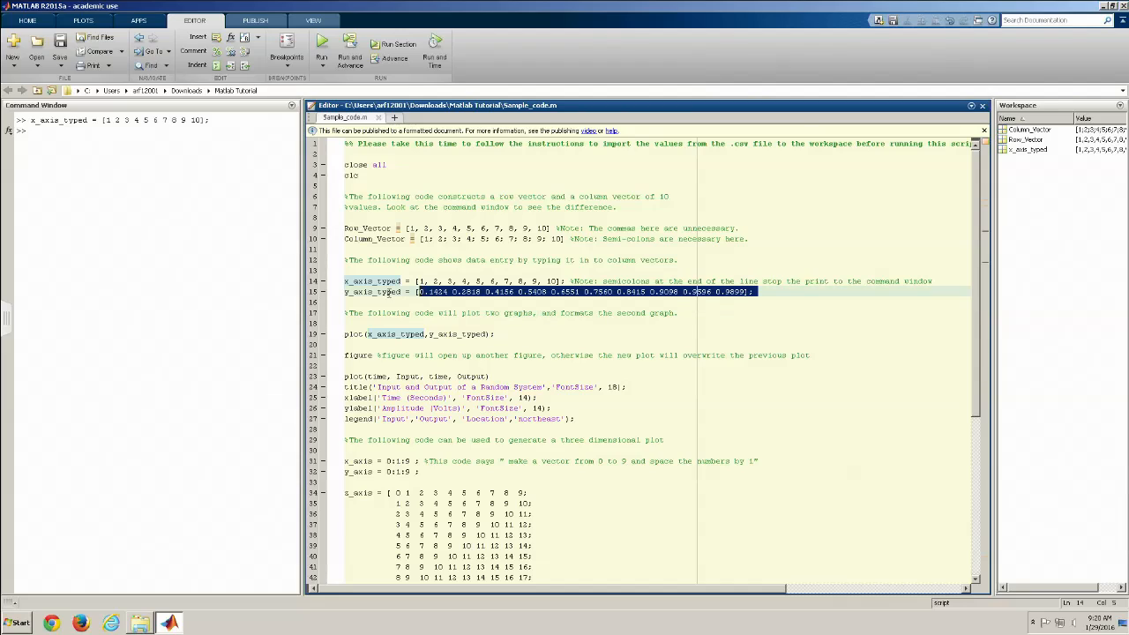
Run the y_axis_typed line so its ten decimal values appear in the workspace
click(370, 293)
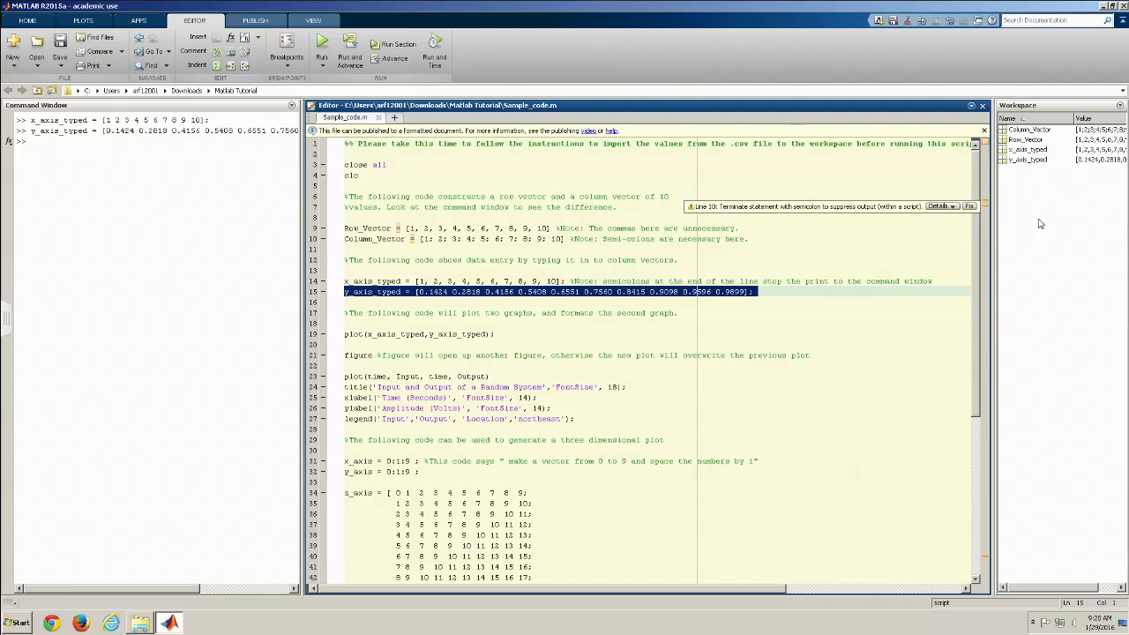
mouse_move(519, 400)
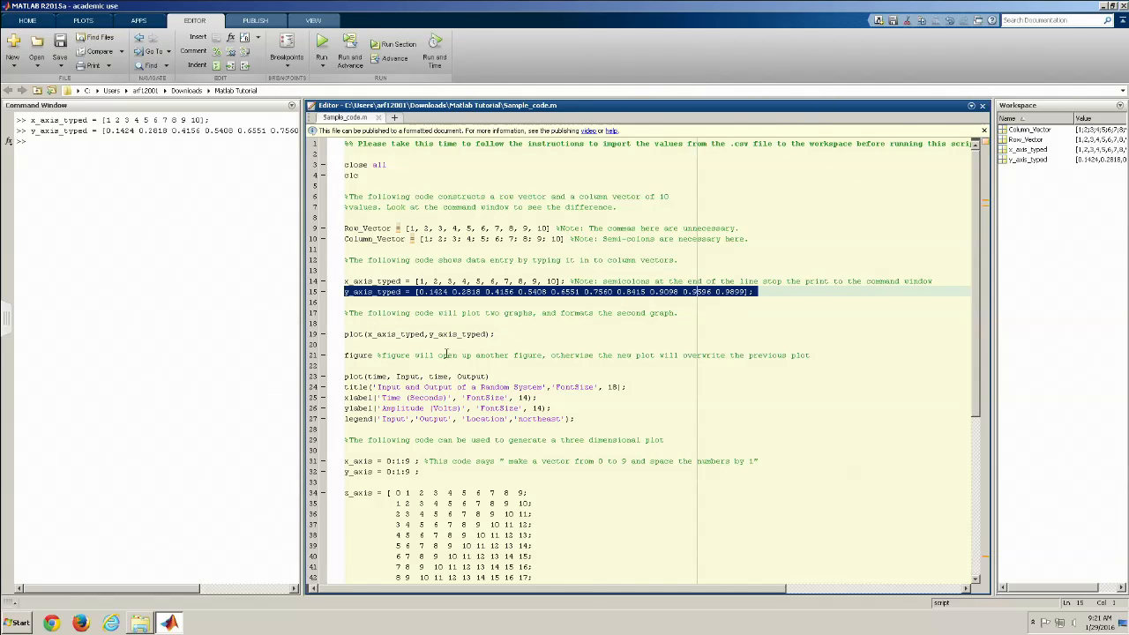
Run plot(x_axis_typed, y_axis_typed) to show the rising curve in Figure 1, then return to the script
double_click(459, 333)
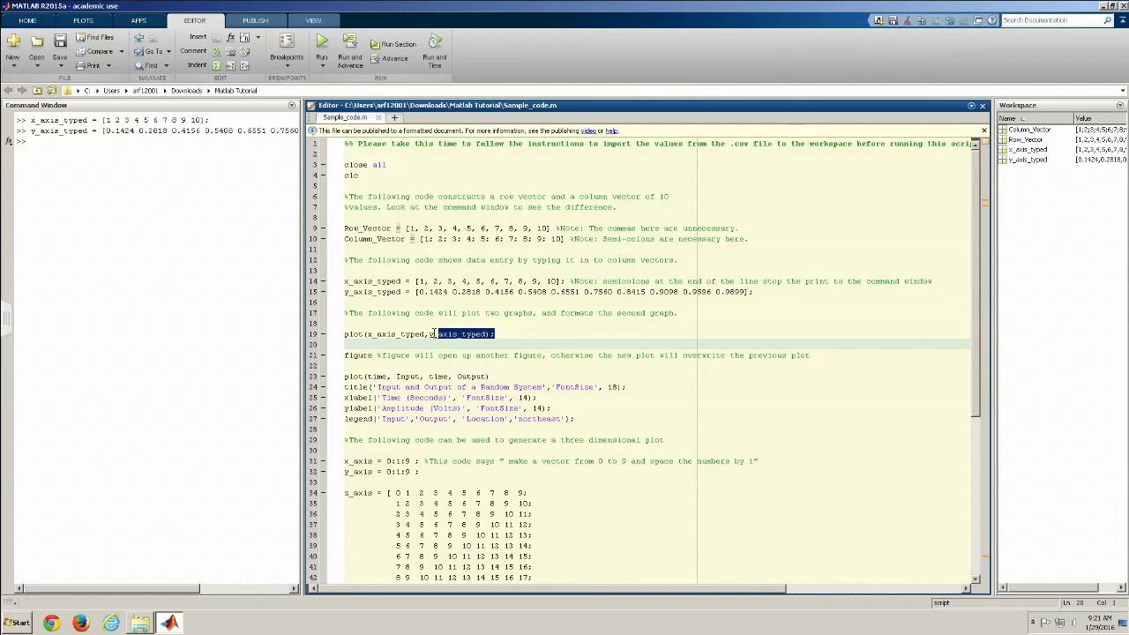
triple_click(420, 333)
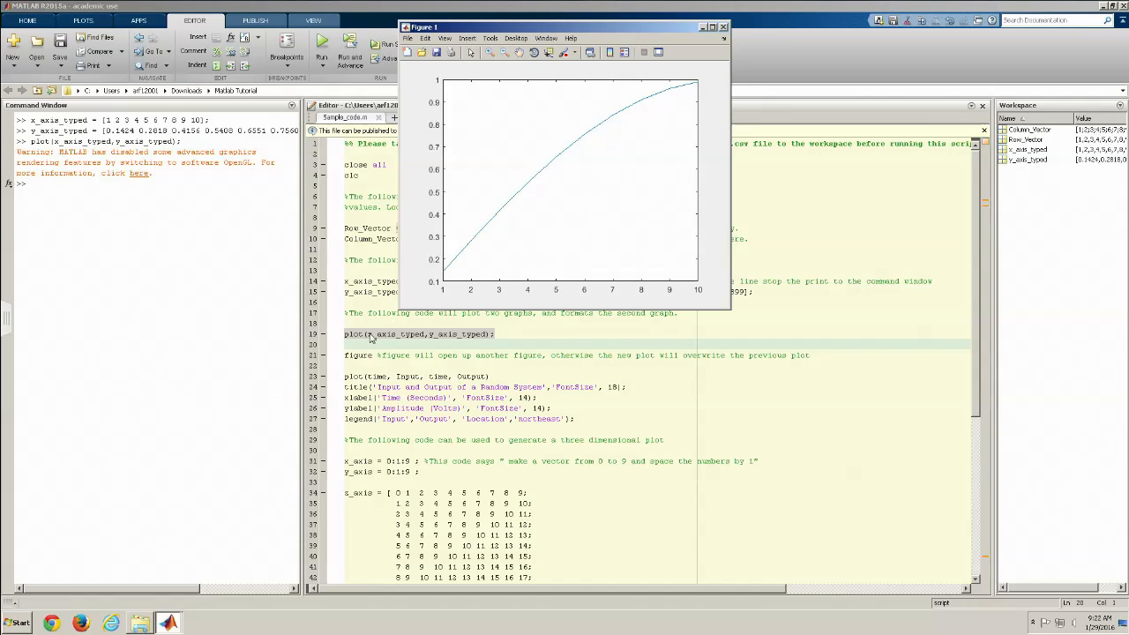
mouse_move(661, 64)
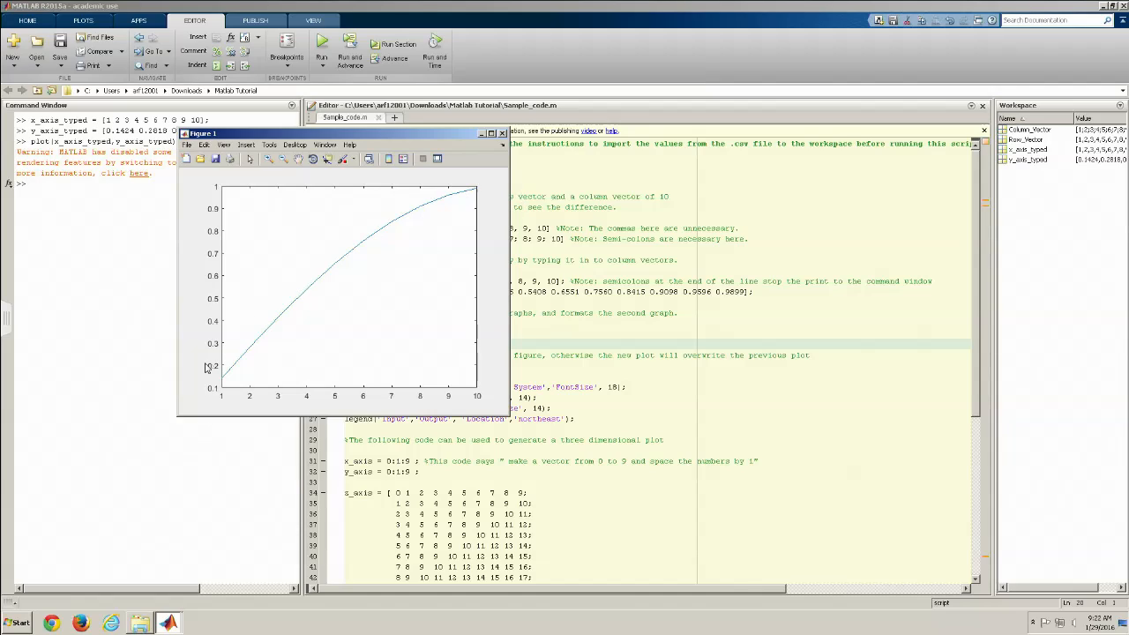
mouse_move(473, 226)
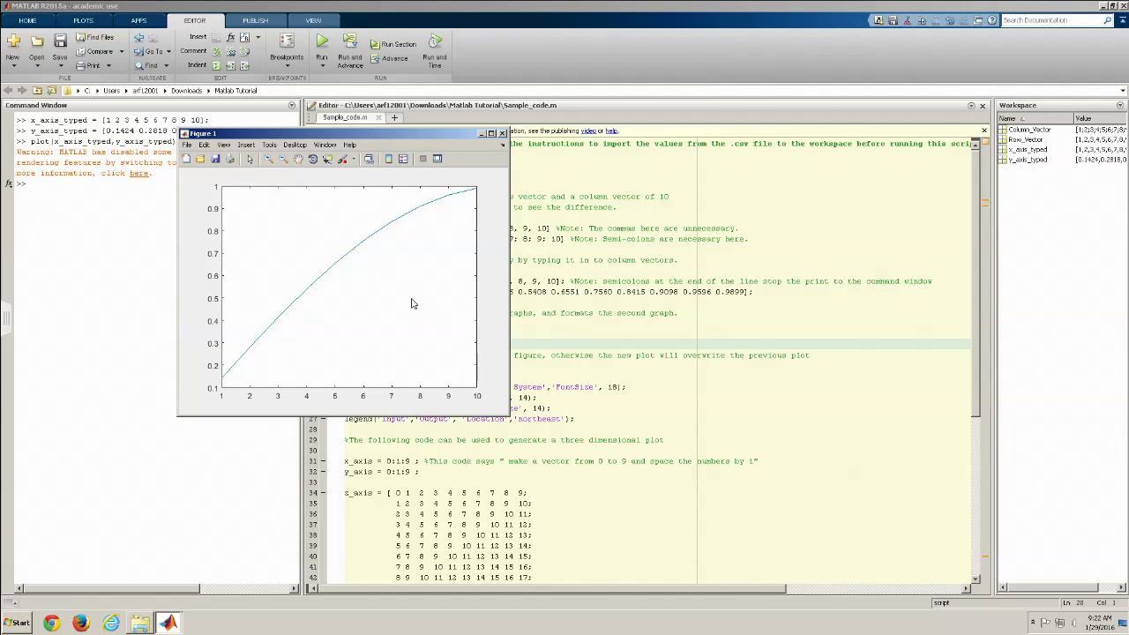
mouse_move(334, 257)
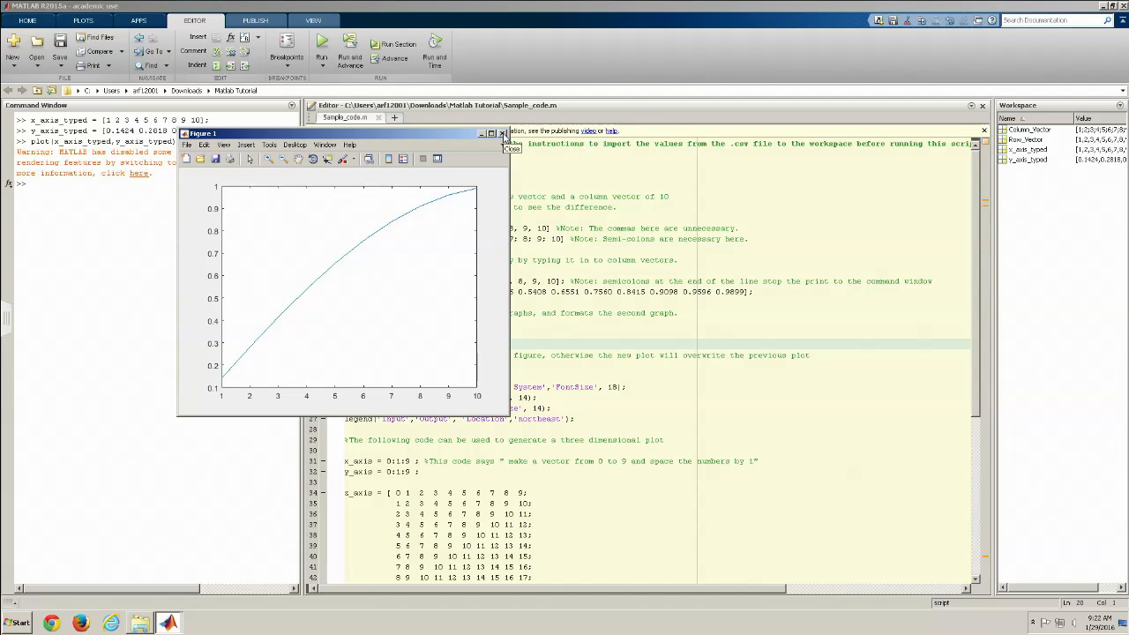
click(503, 134)
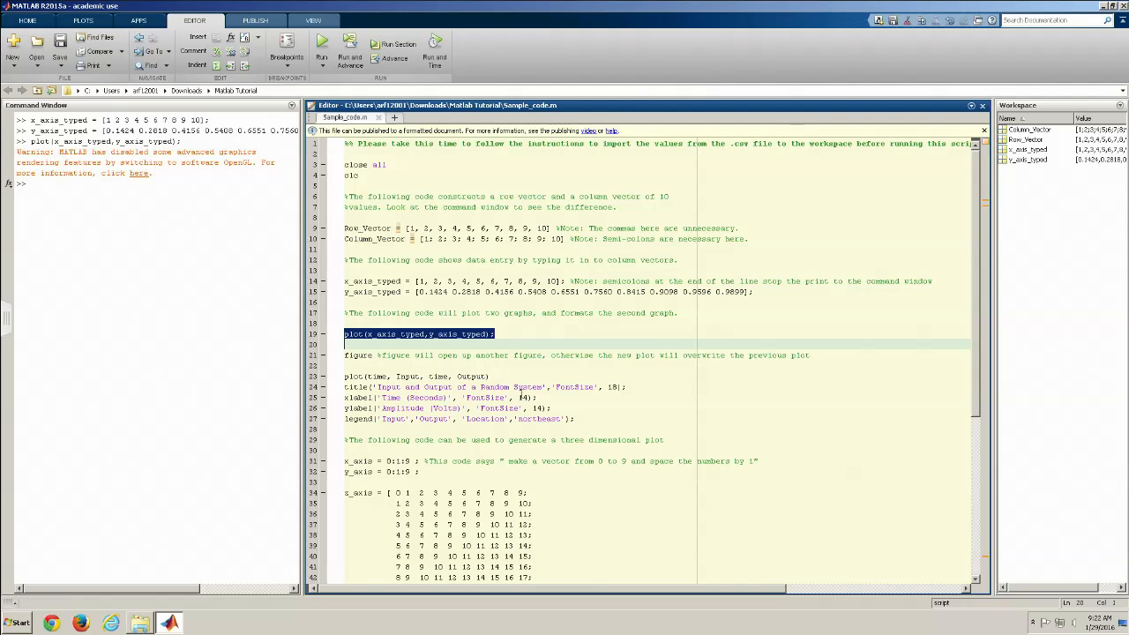
click(395, 396)
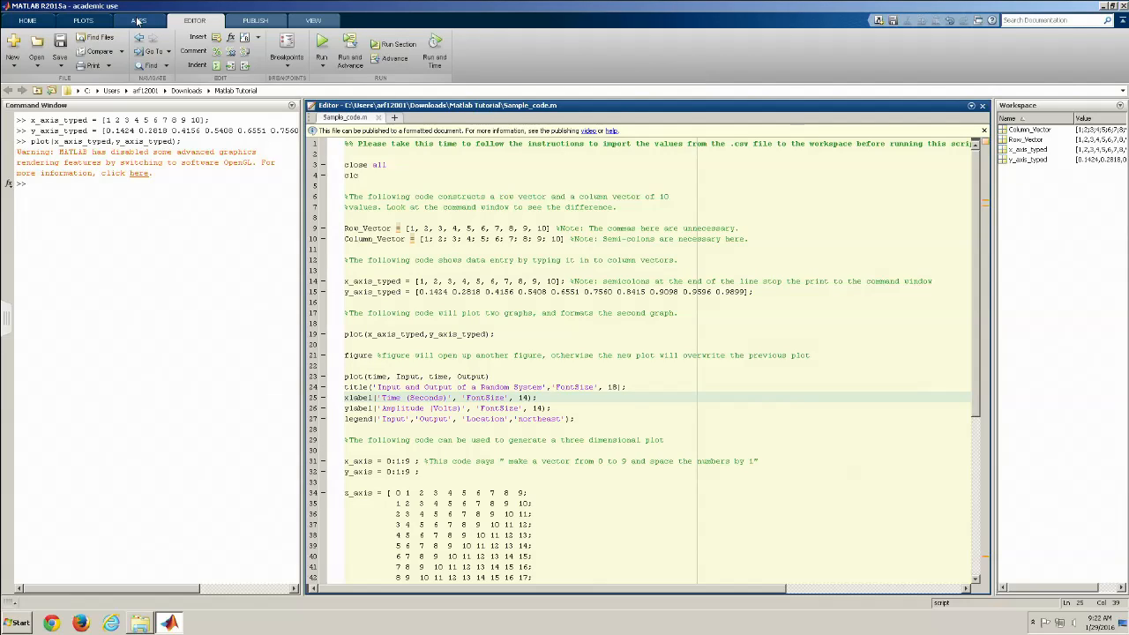
mouse_move(133, 27)
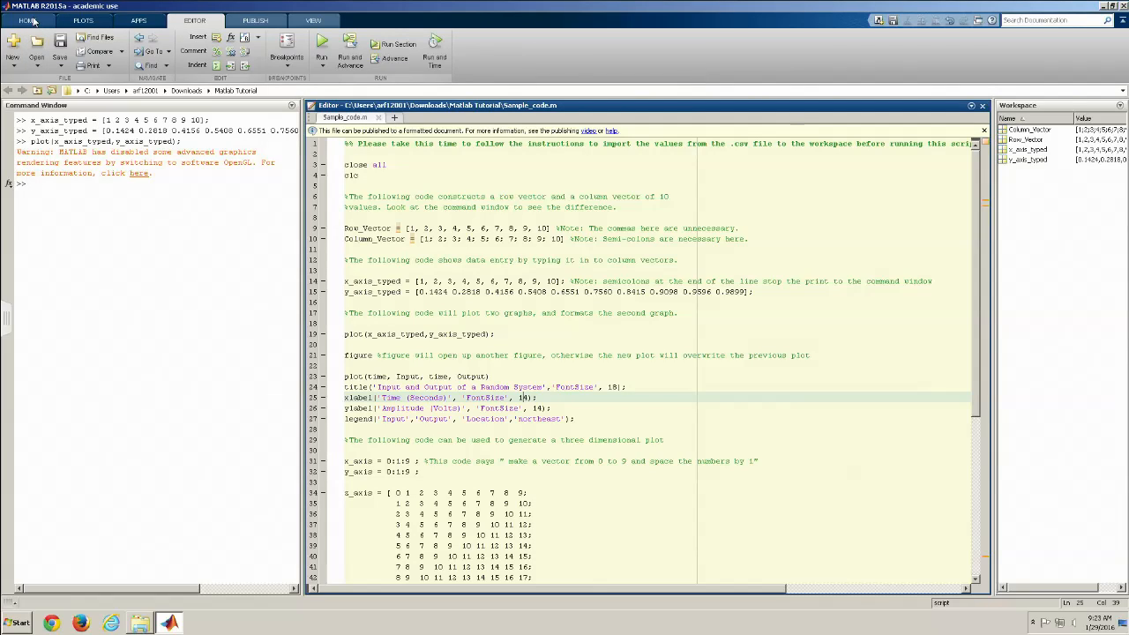
click(28, 20)
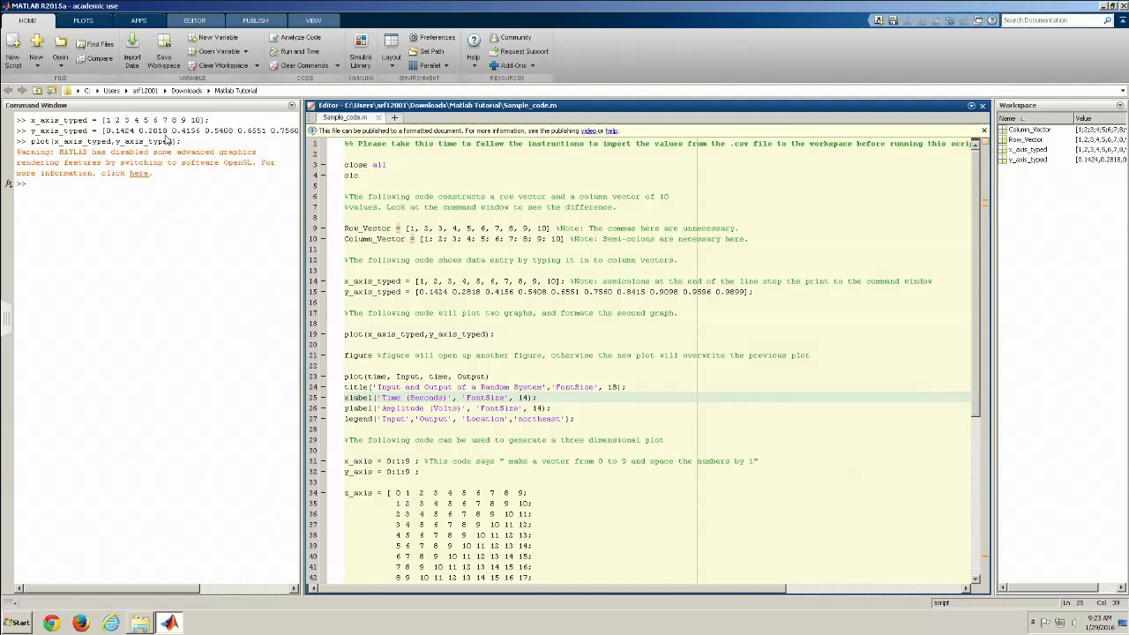
Start Import Data and choose Sample Data.csv in the Matlab Tutorial folder
click(131, 55)
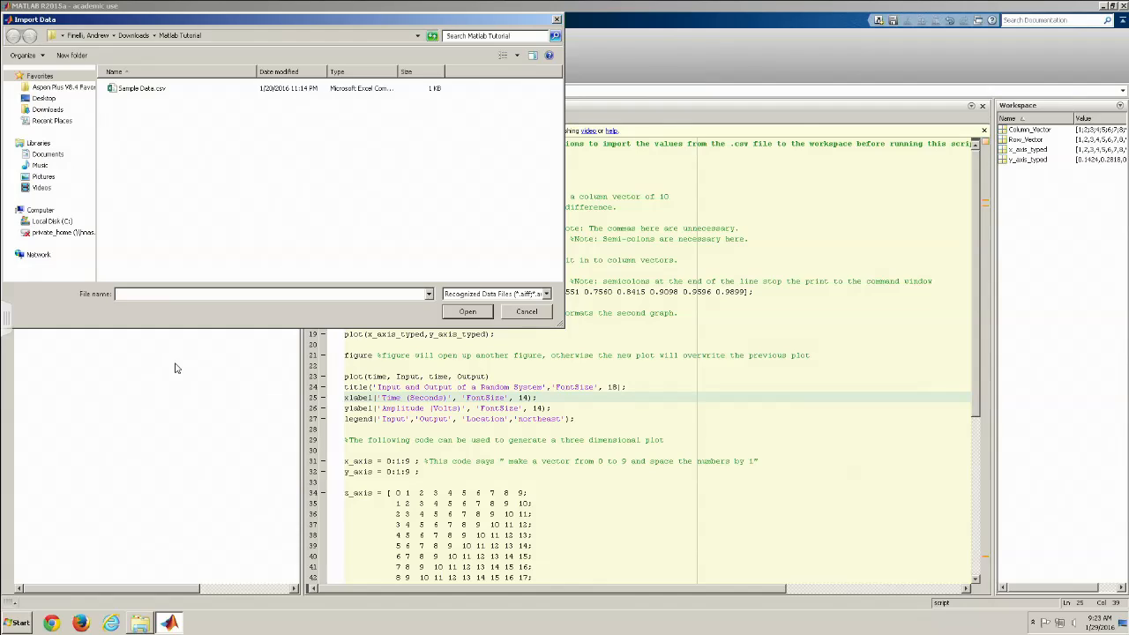
mouse_move(247, 130)
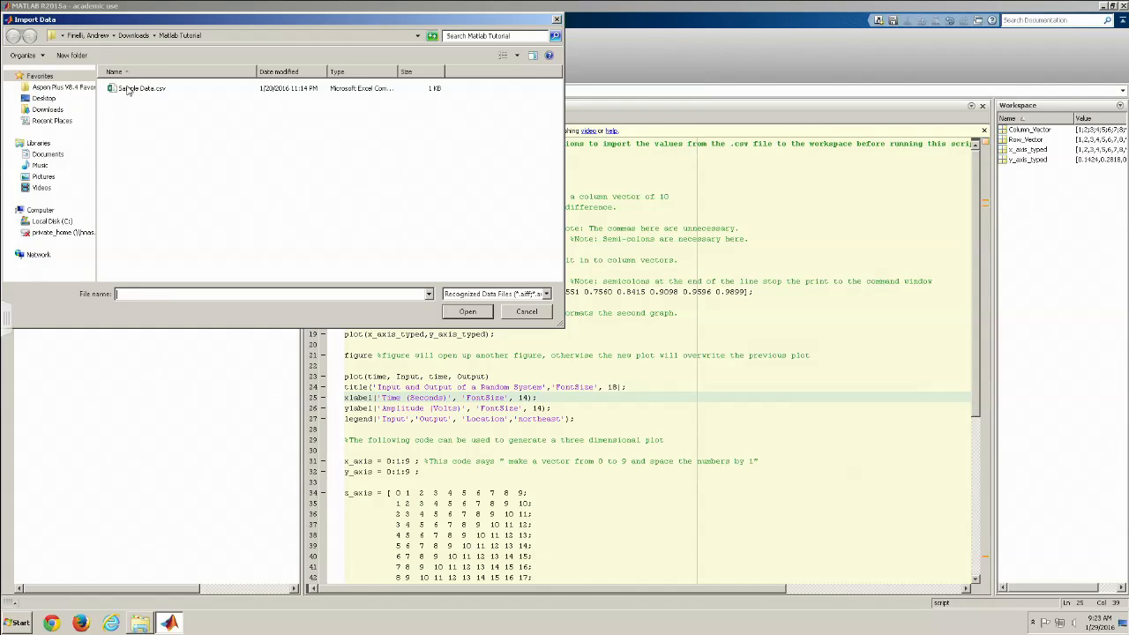
mouse_move(162, 92)
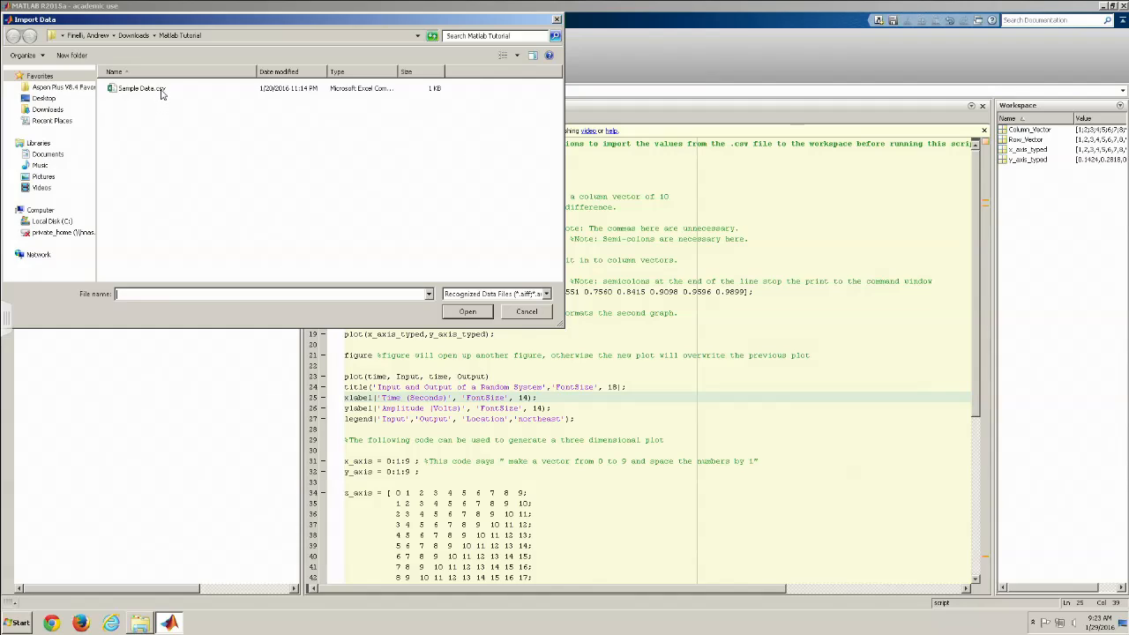
click(141, 88)
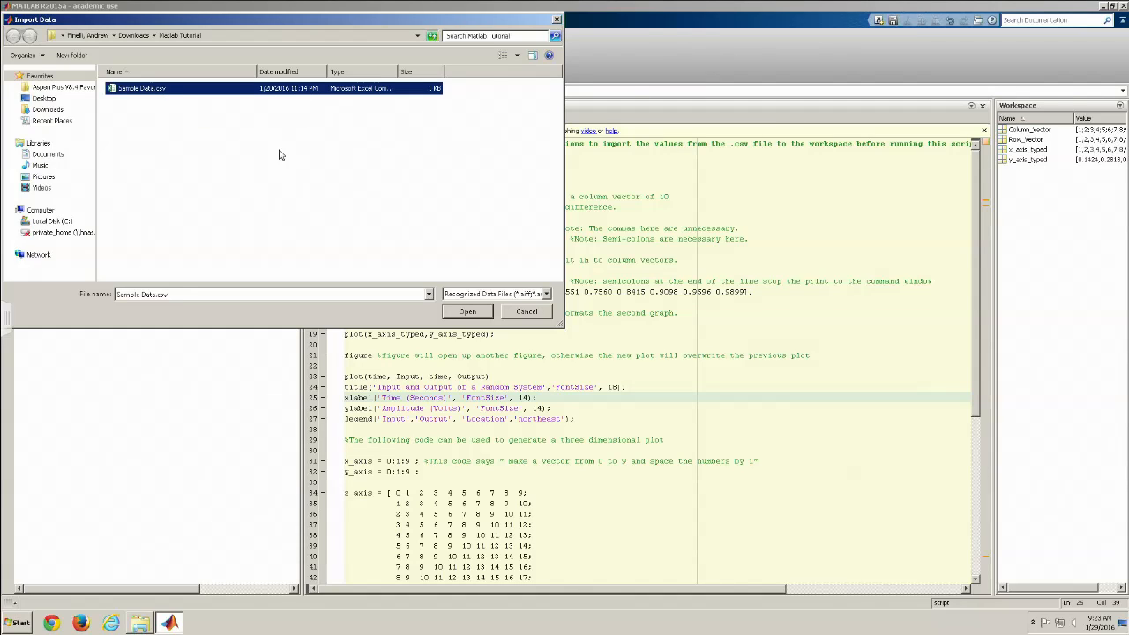
Load Sample Data.csv into the Import tool and review its Time, Input and Output columns
click(468, 311)
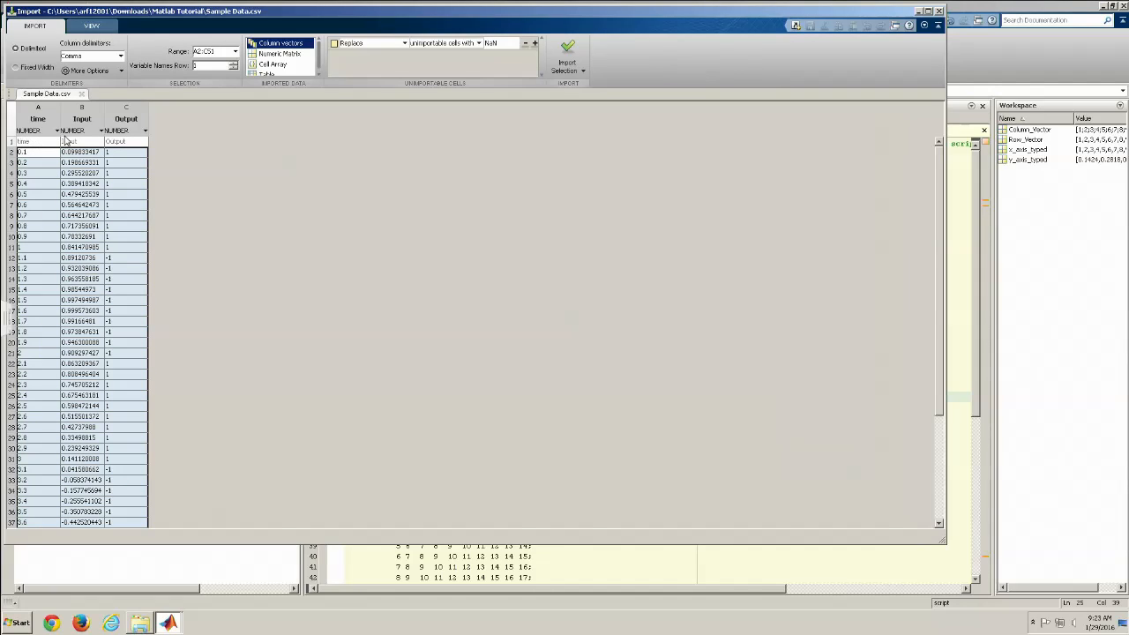
click(81, 130)
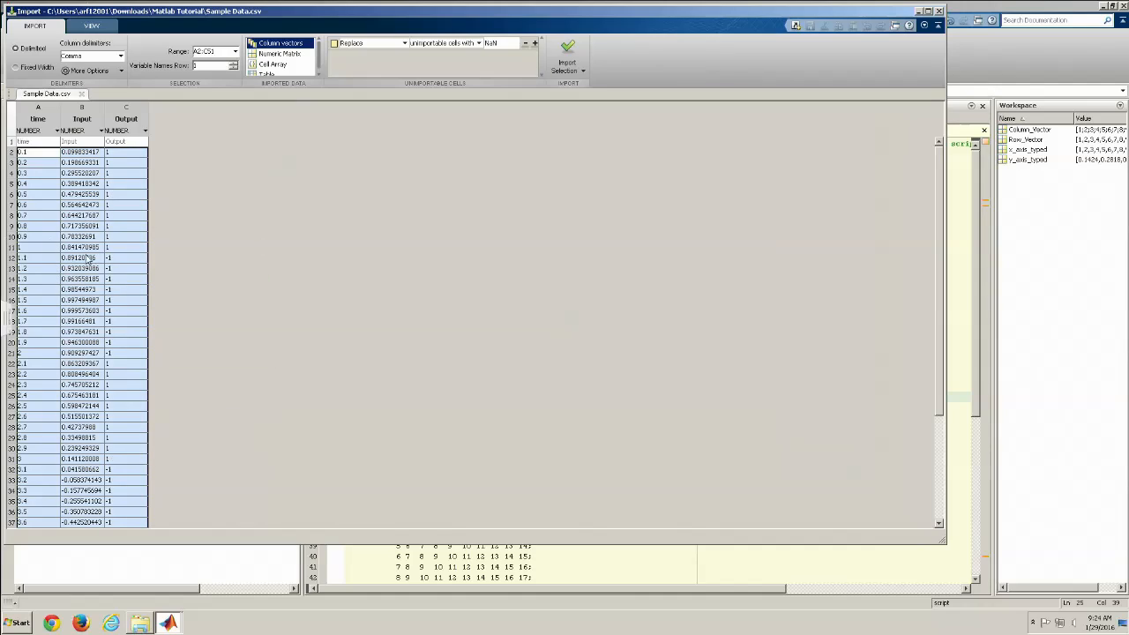
scroll(down, 3)
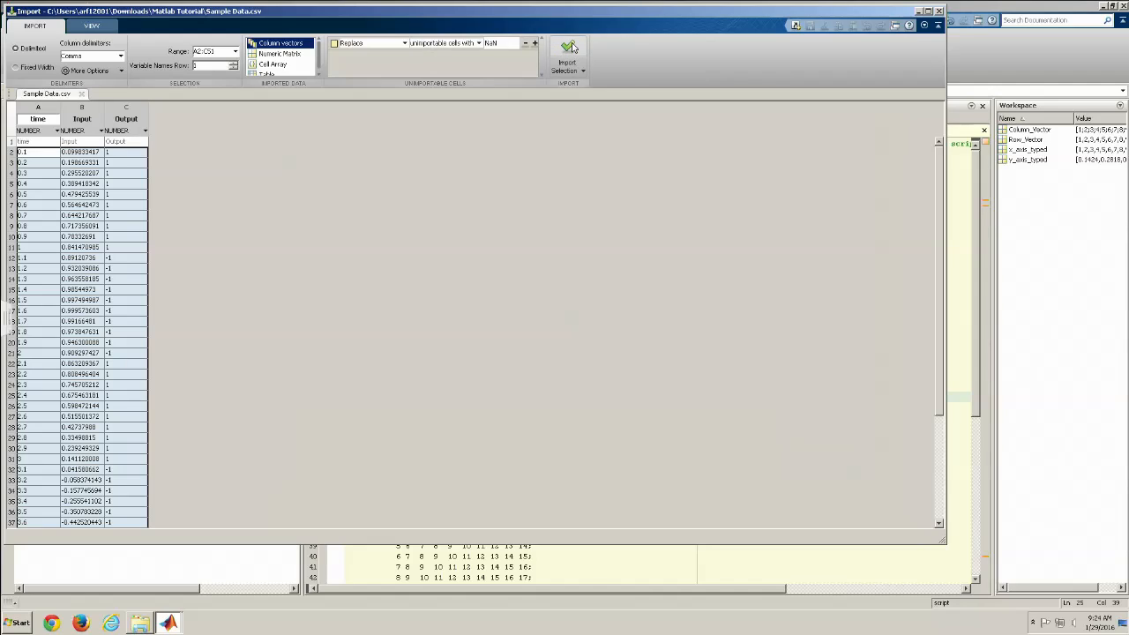
Import the Time, Input and Output columns into the workspace as variables
click(568, 49)
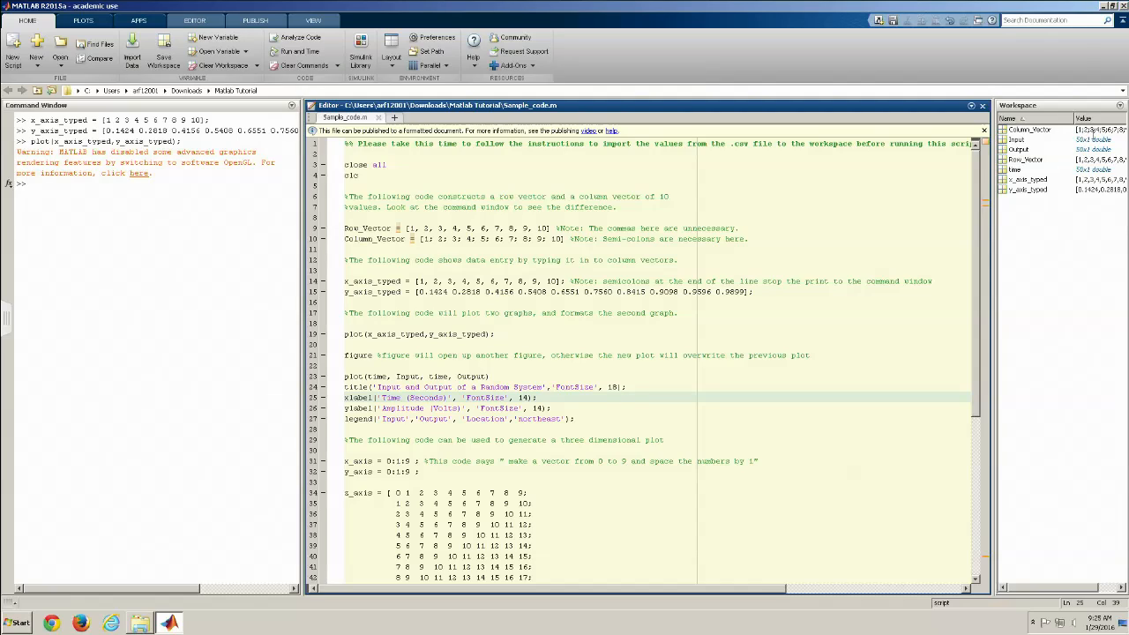
Run plot(time, Input, time, Output) and the title, axis-label and legend lines
click(1020, 148)
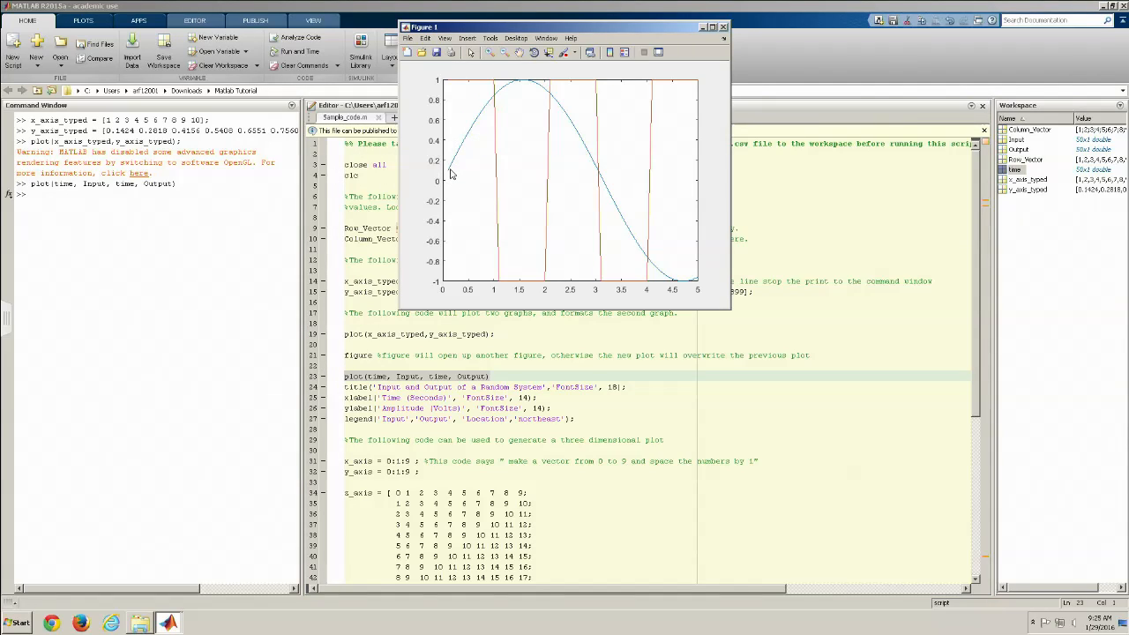
mouse_move(491, 249)
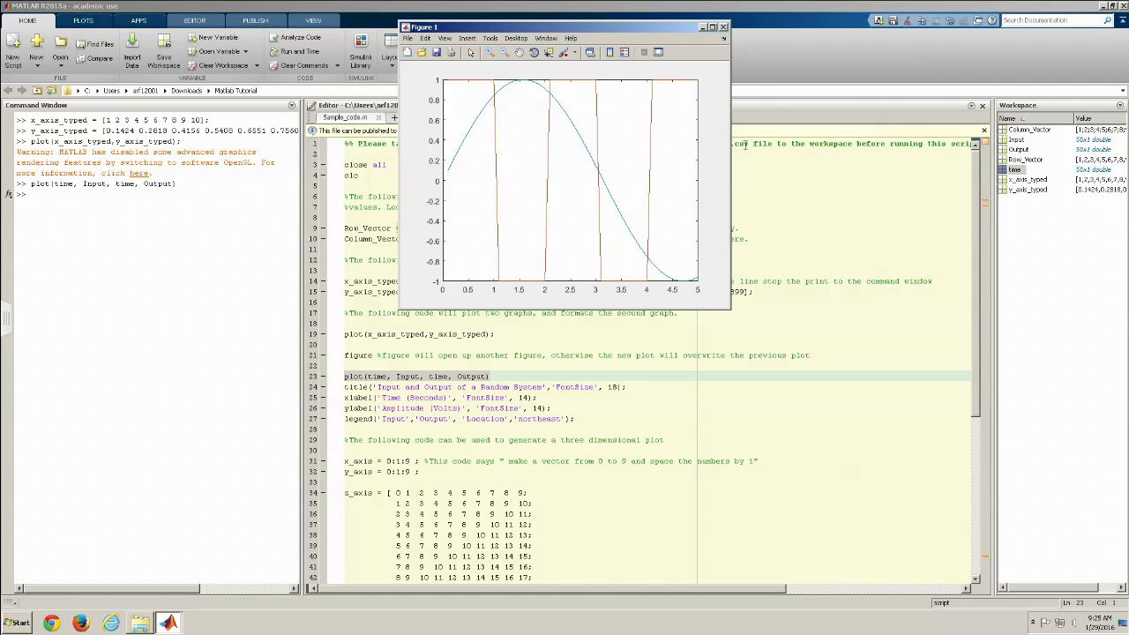
mouse_move(656, 79)
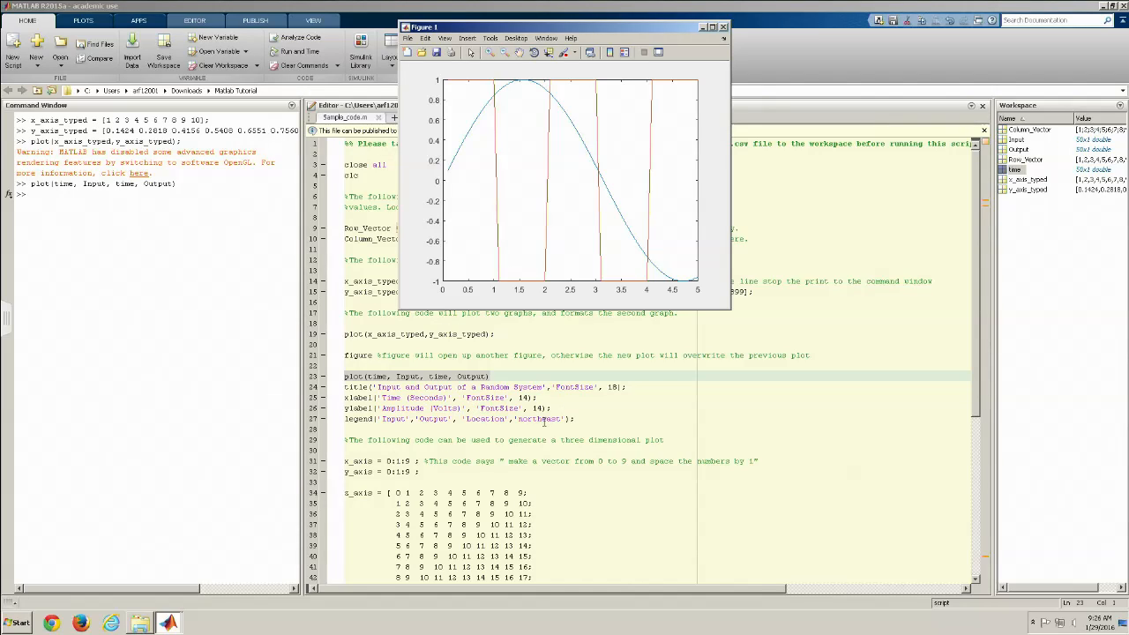
mouse_move(687, 95)
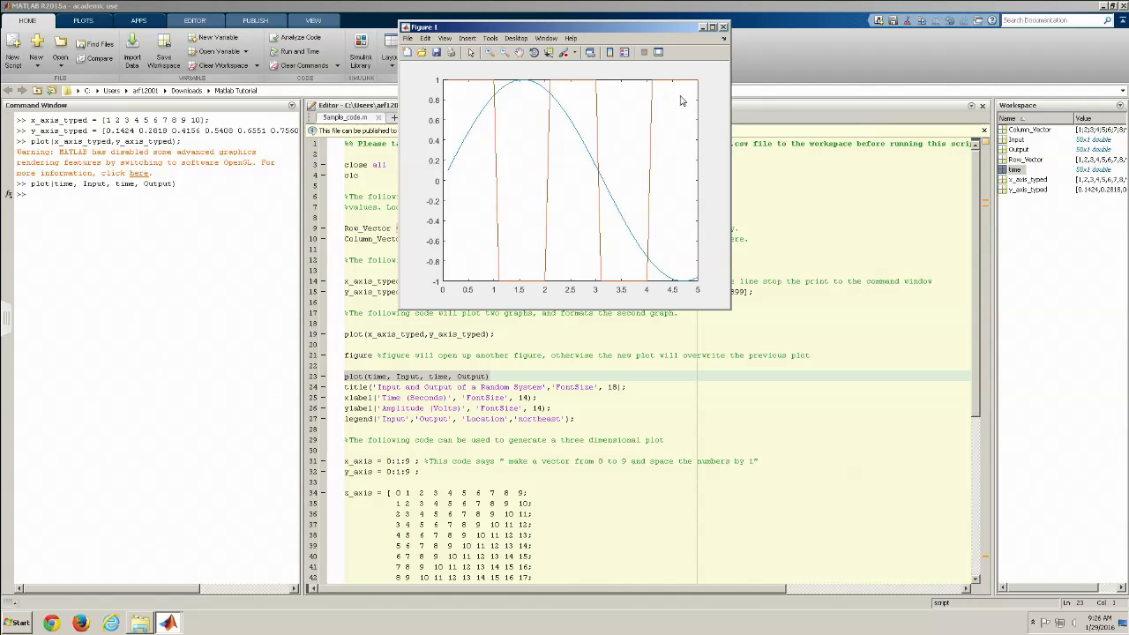
mouse_move(515, 433)
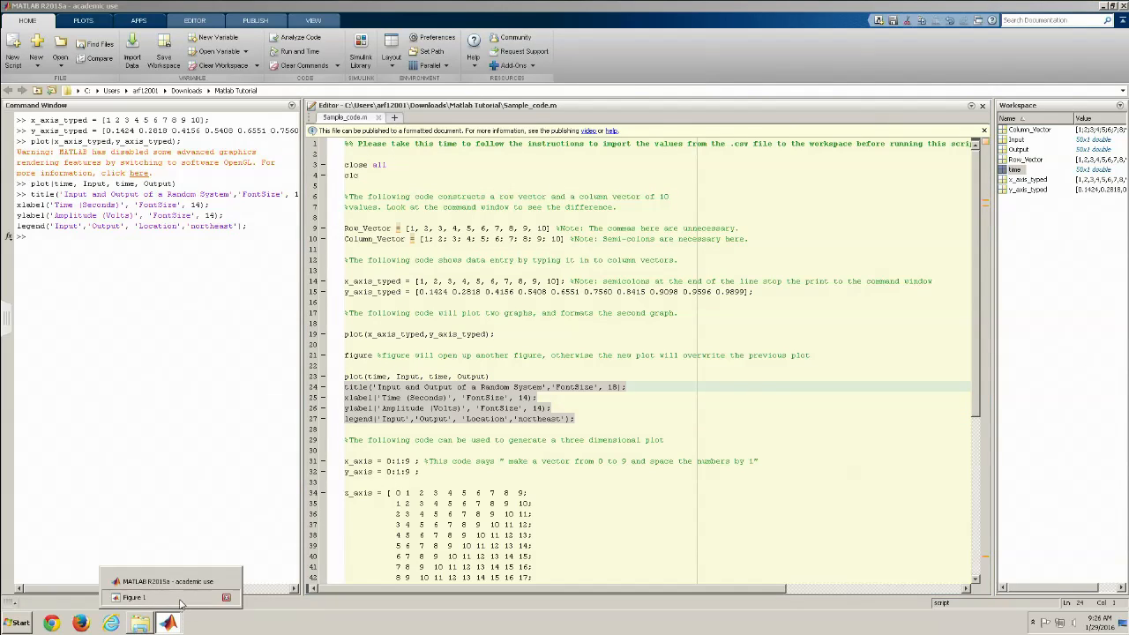
Restore Figure 1 to view the plot titled Input and Output of a Random System with its labels and legend
click(134, 596)
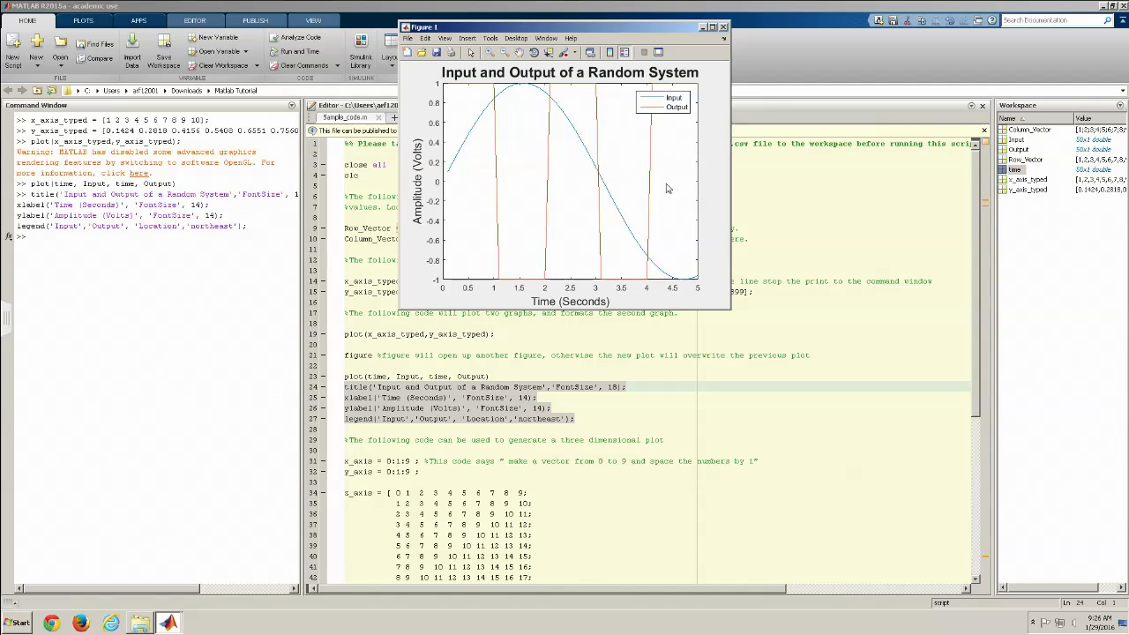
mouse_move(508, 203)
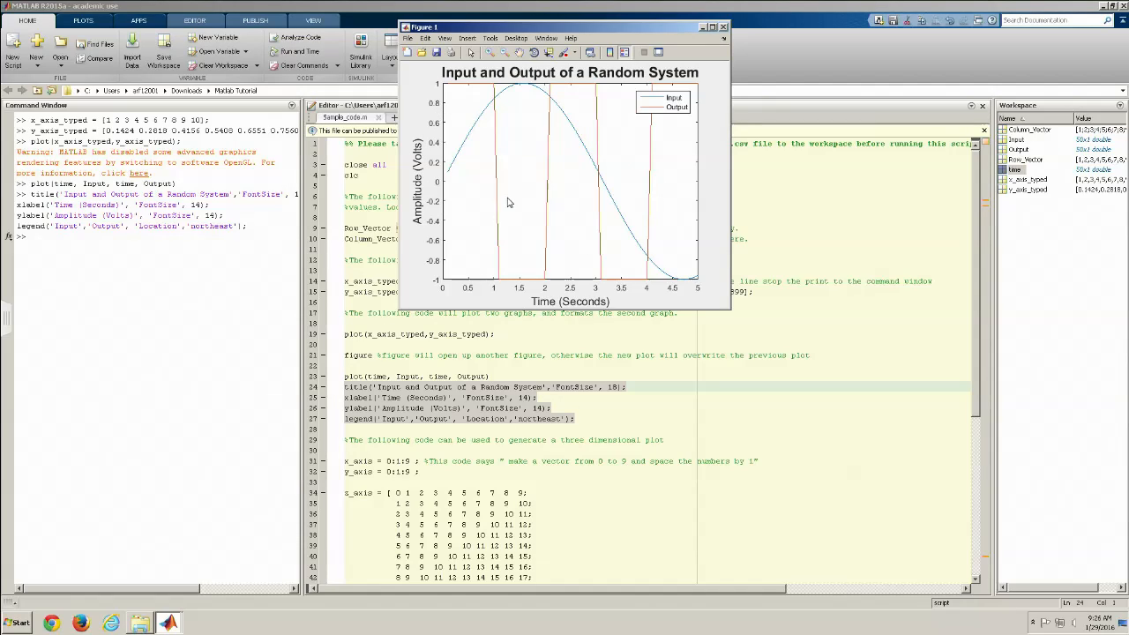
mouse_move(467, 293)
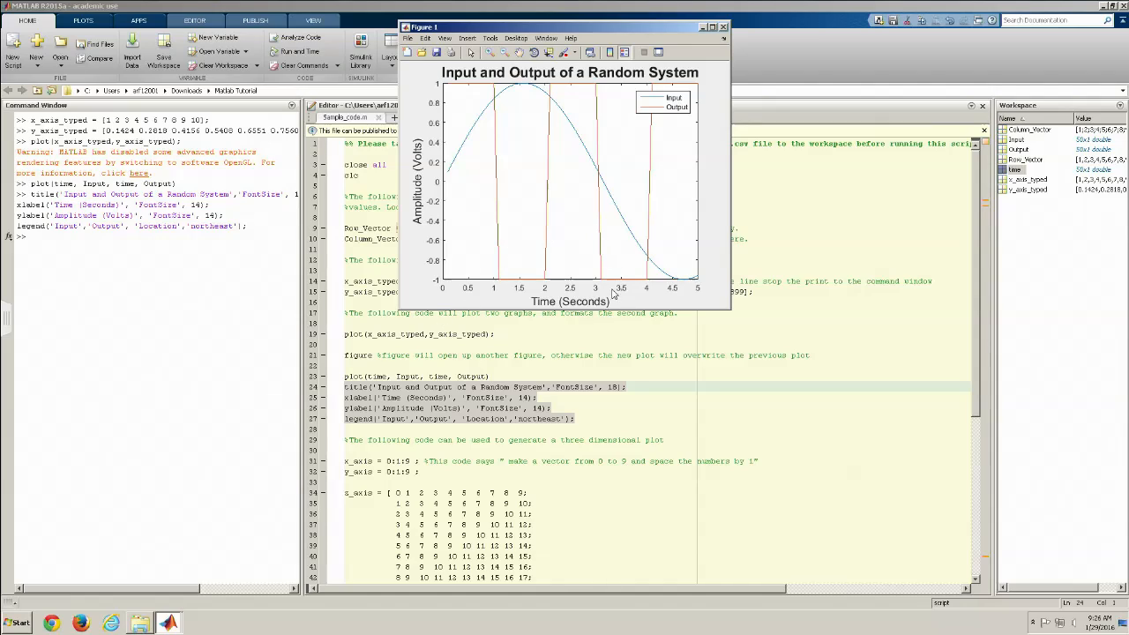
mouse_move(757, 91)
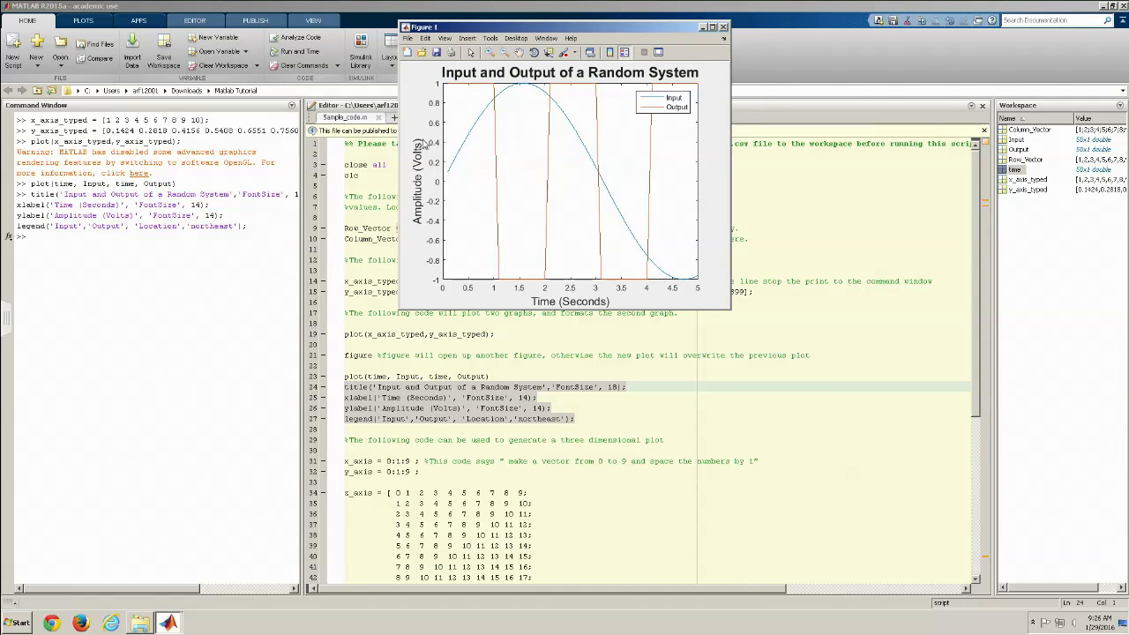
mouse_move(666, 148)
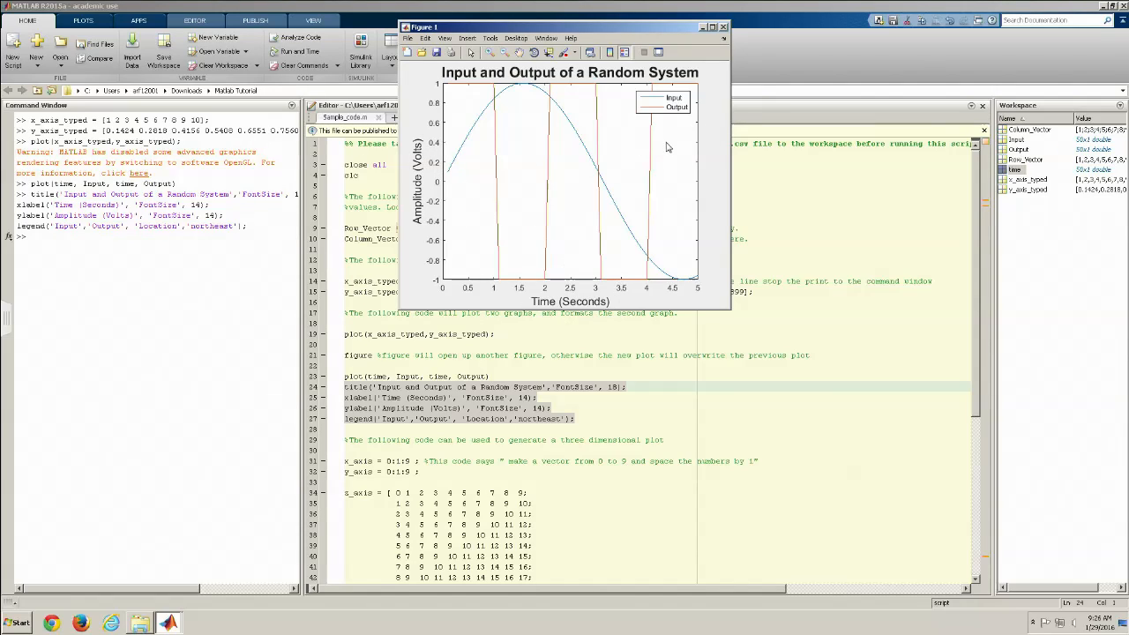
mouse_move(589, 98)
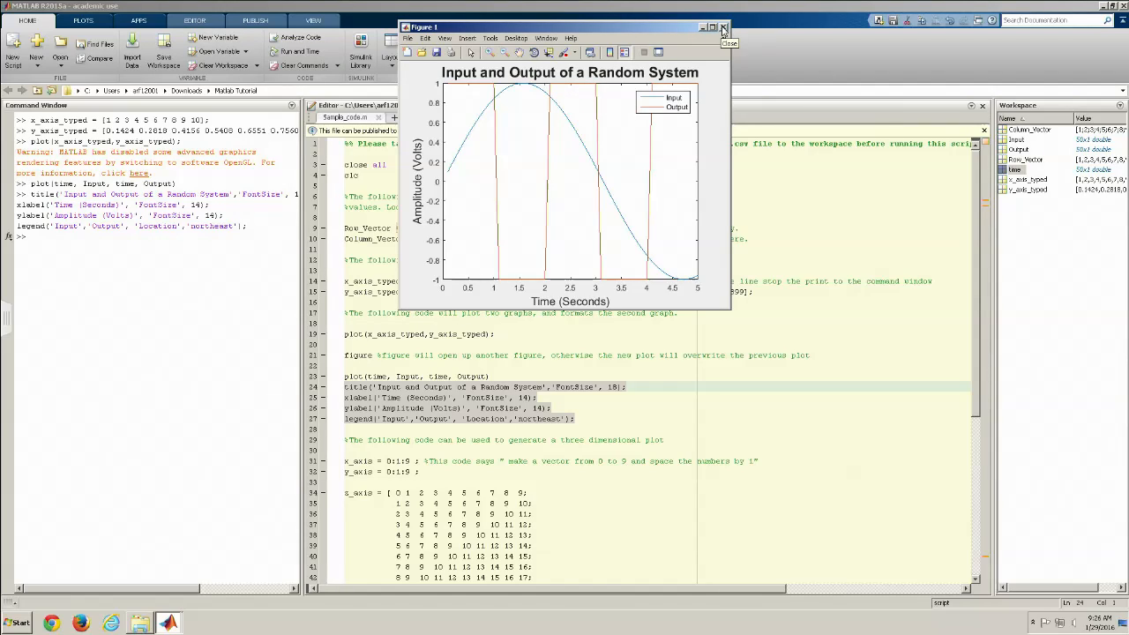
Put the figure away, run the x_axis and y_axis lines (0 to 9), and begin selecting the z_axis matrix
click(723, 28)
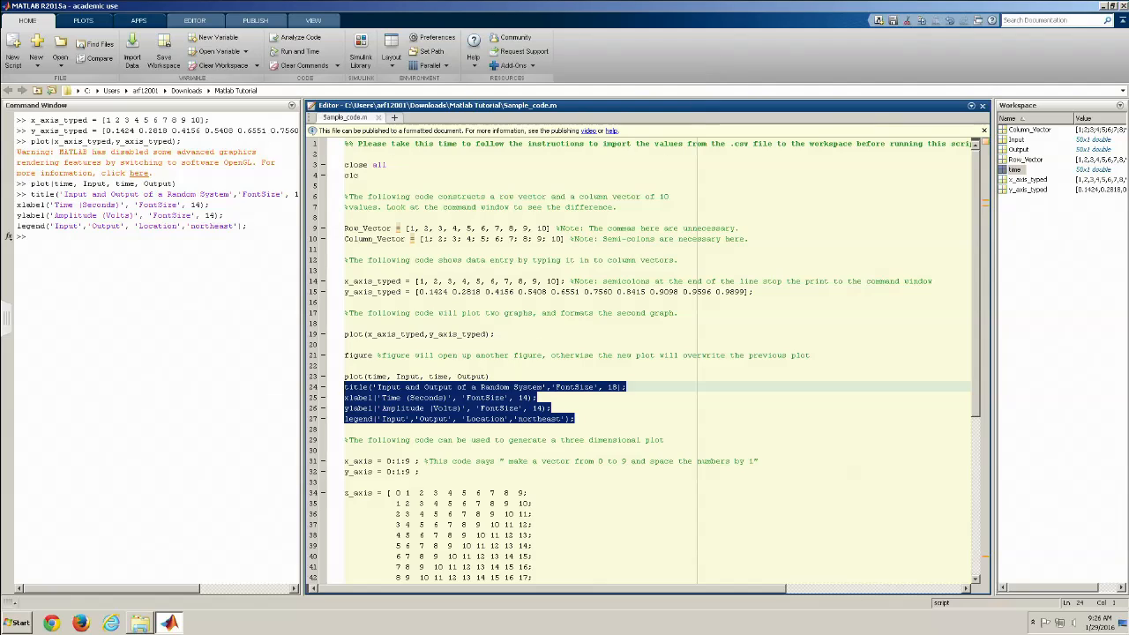
scroll(down, 3)
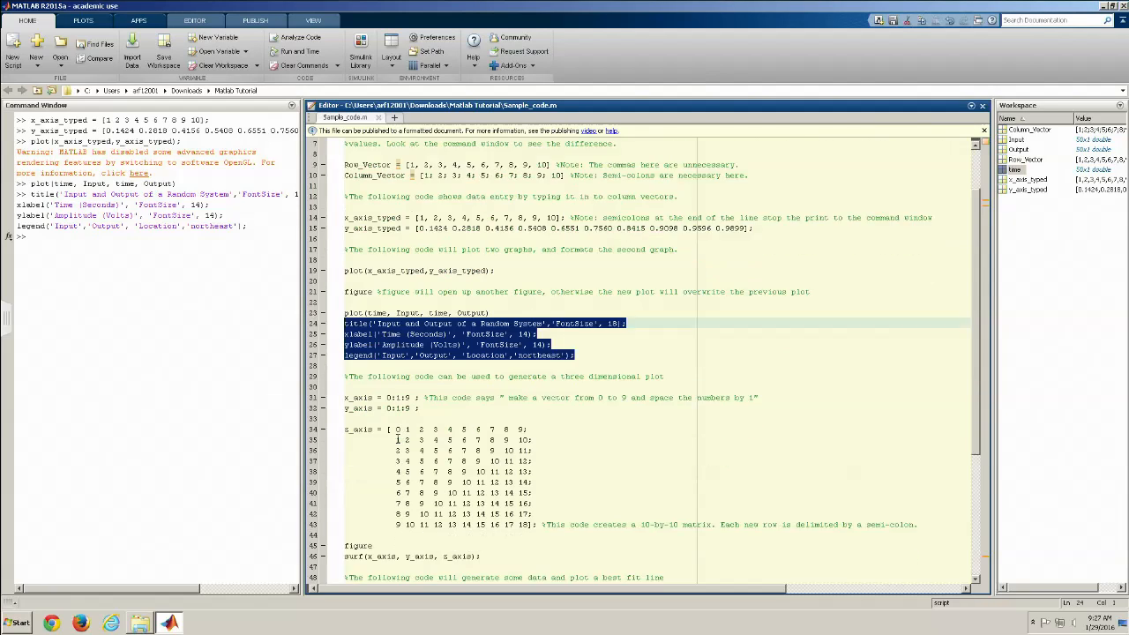
scroll(down, 3)
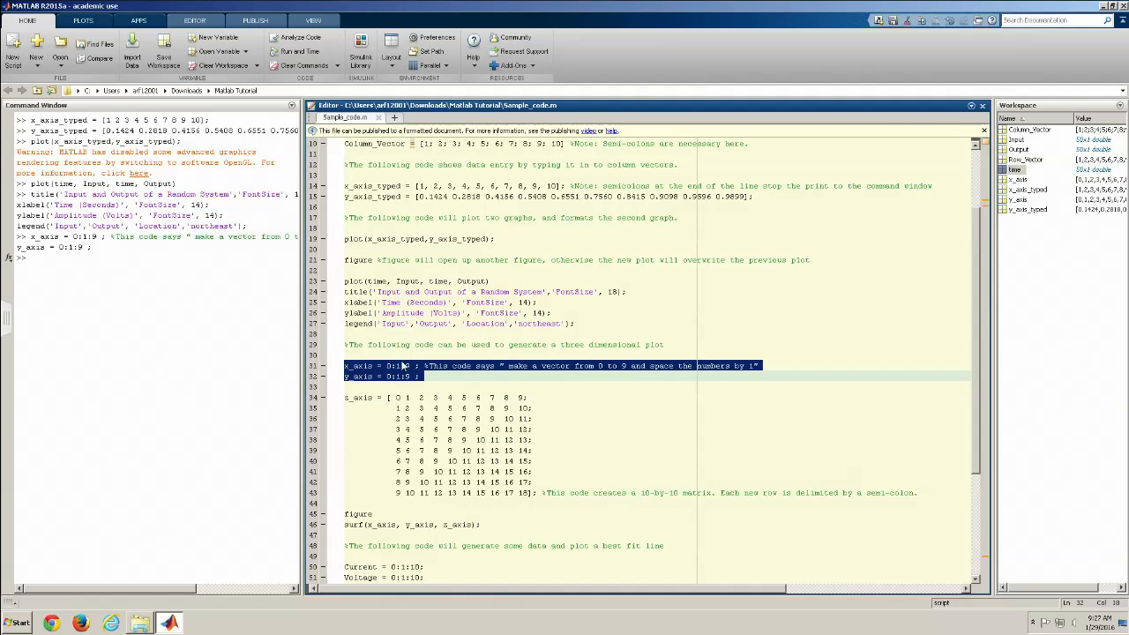
mouse_move(413, 386)
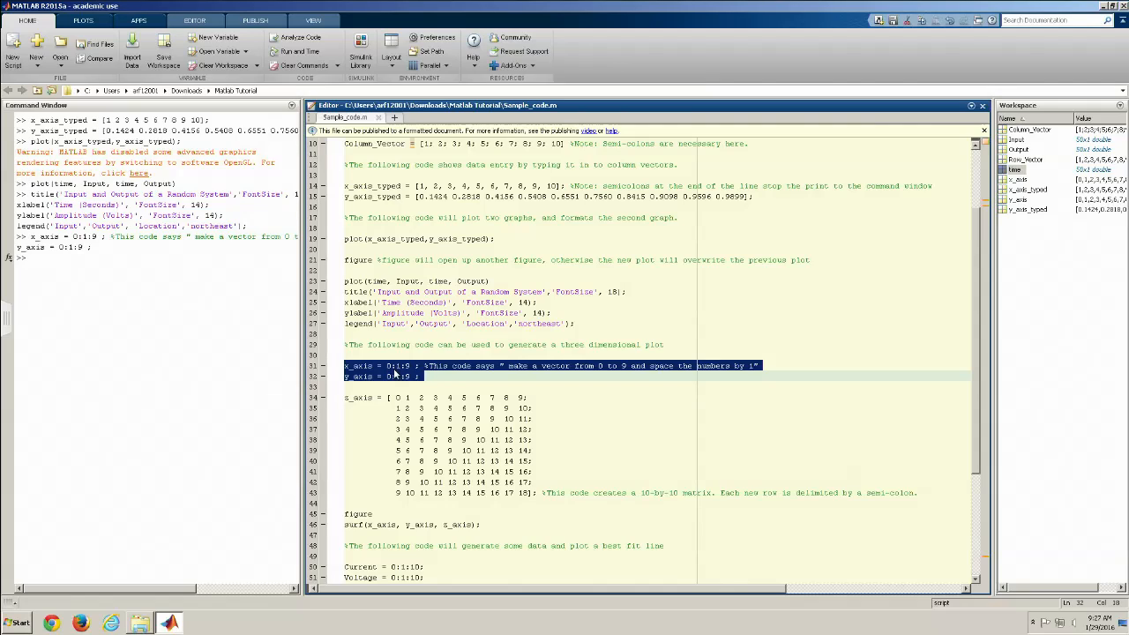
mouse_move(391, 372)
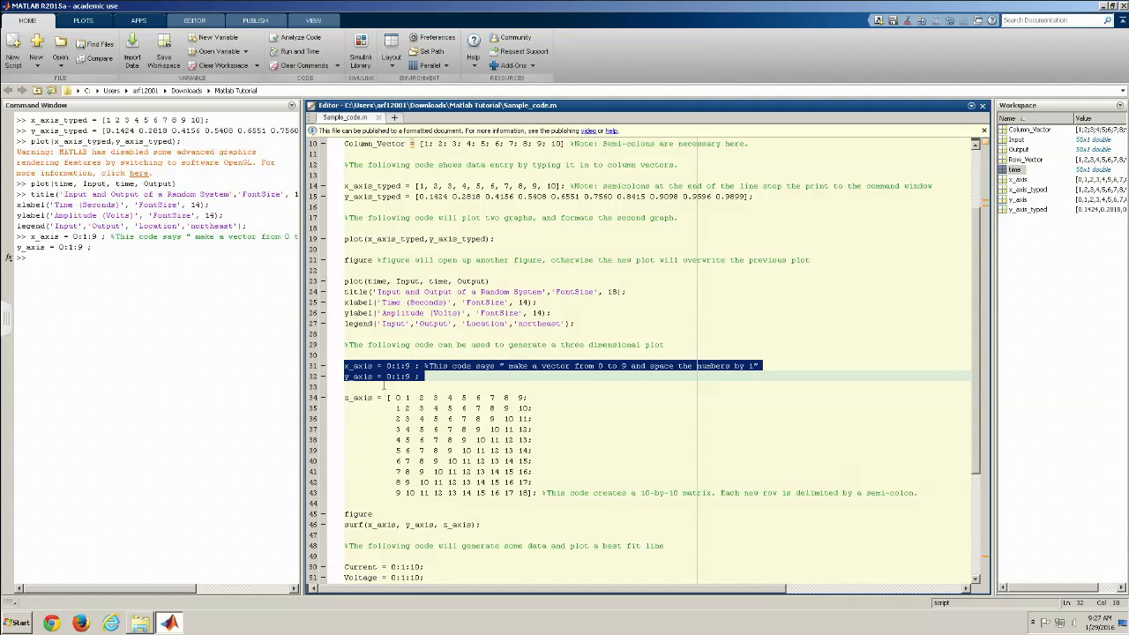
mouse_move(379, 381)
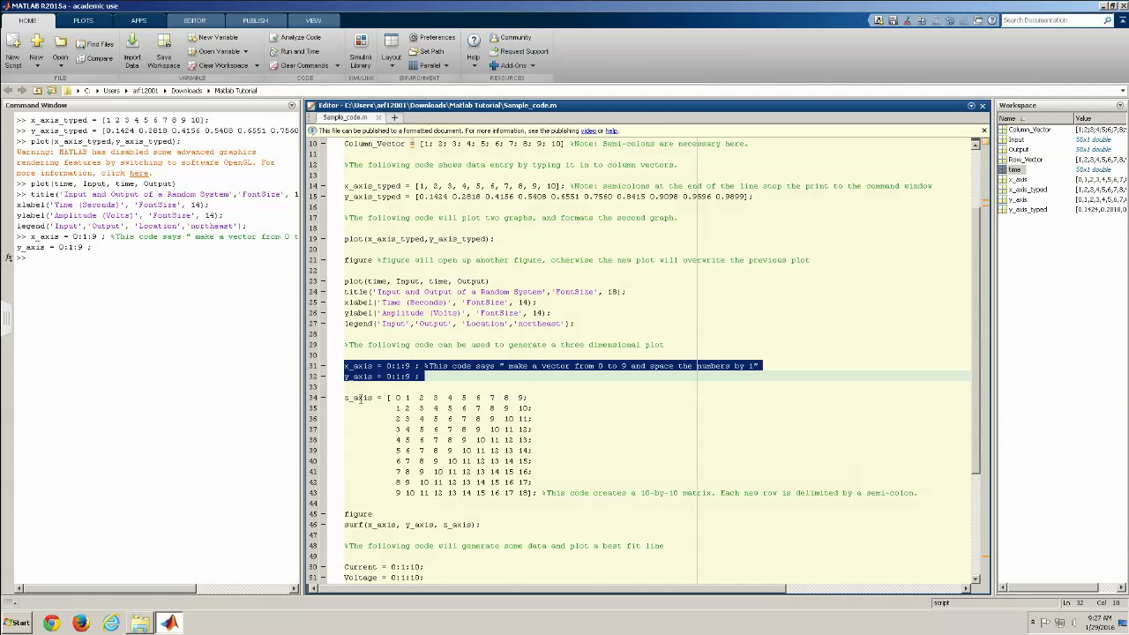
click(398, 397)
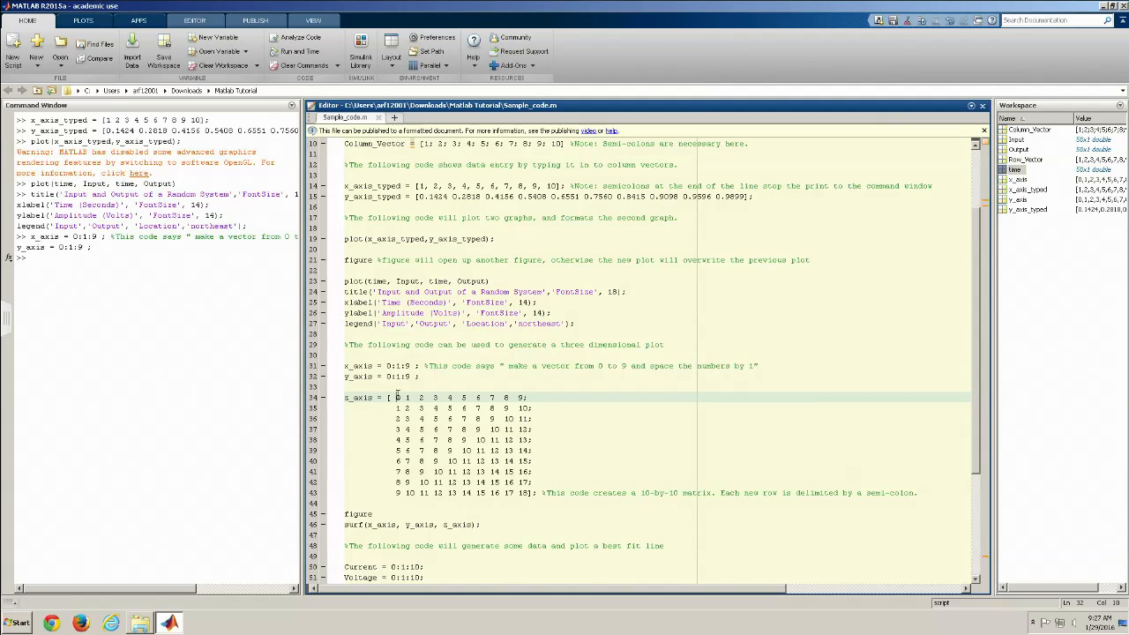
double_click(398, 398)
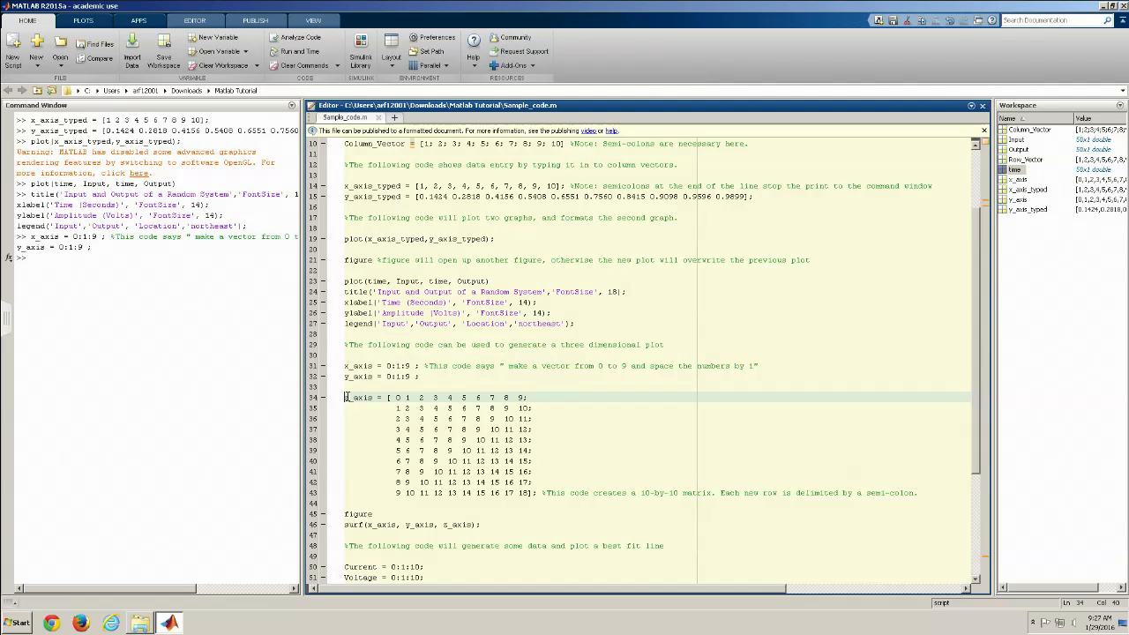
Run the z_axis definition and surf plot, then close the 3D surface figure
drag(344, 397, 530, 485)
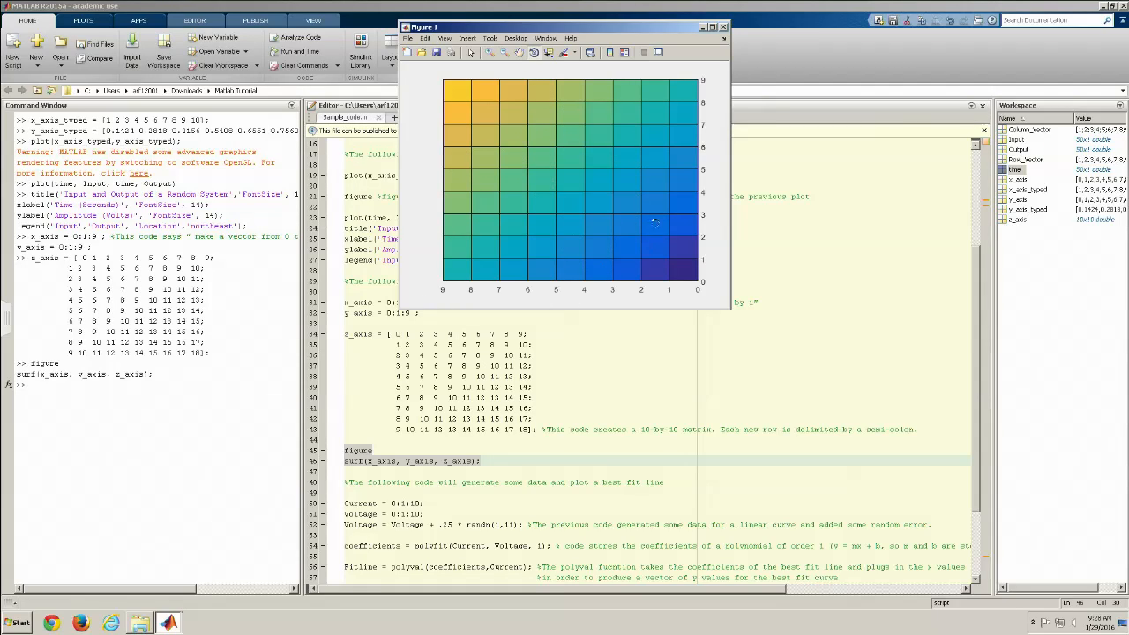
mouse_move(600, 177)
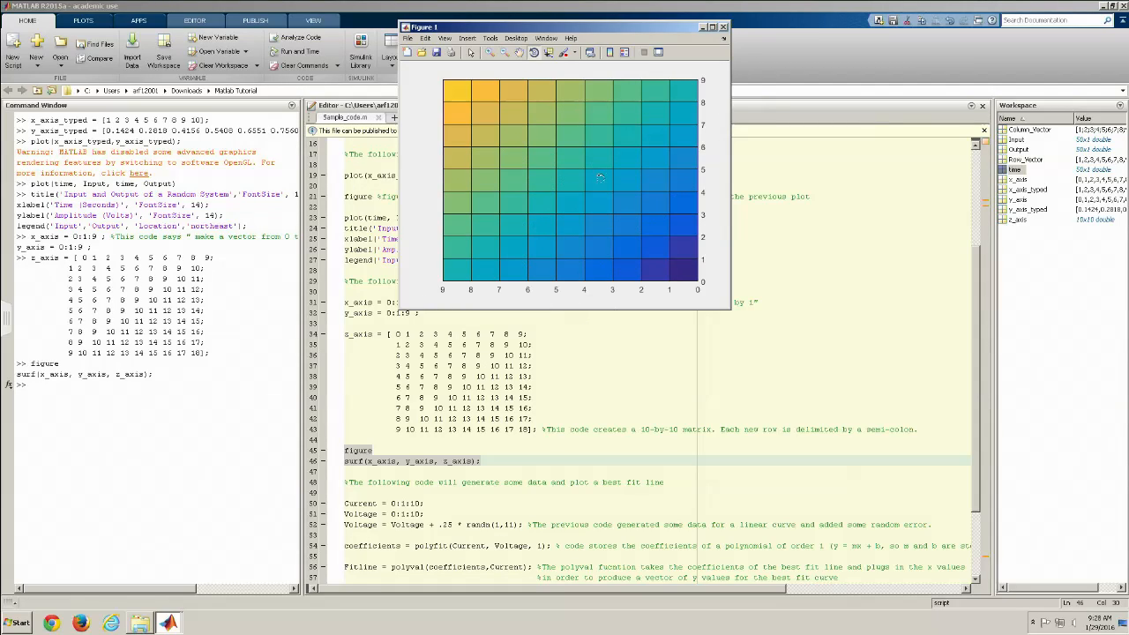
mouse_move(527, 197)
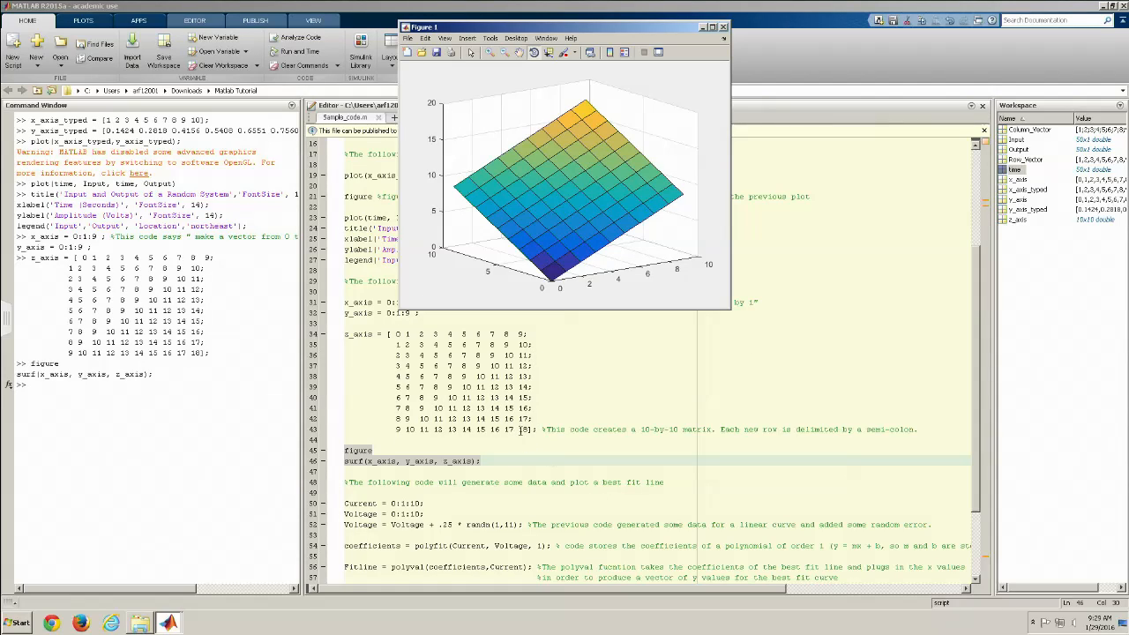
mouse_move(668, 286)
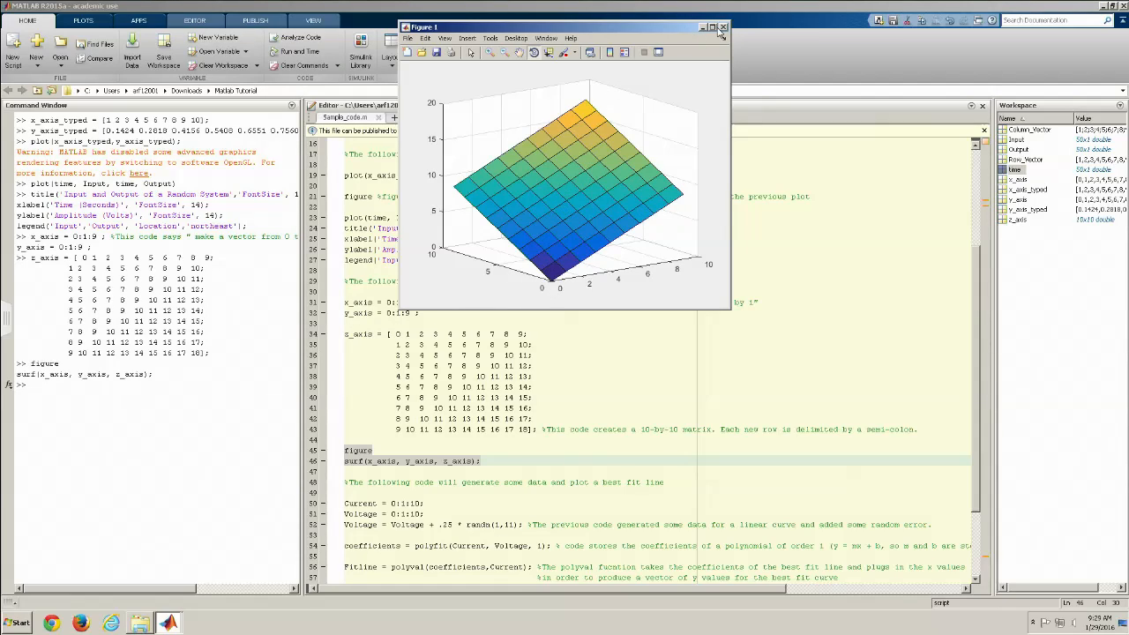
click(723, 26)
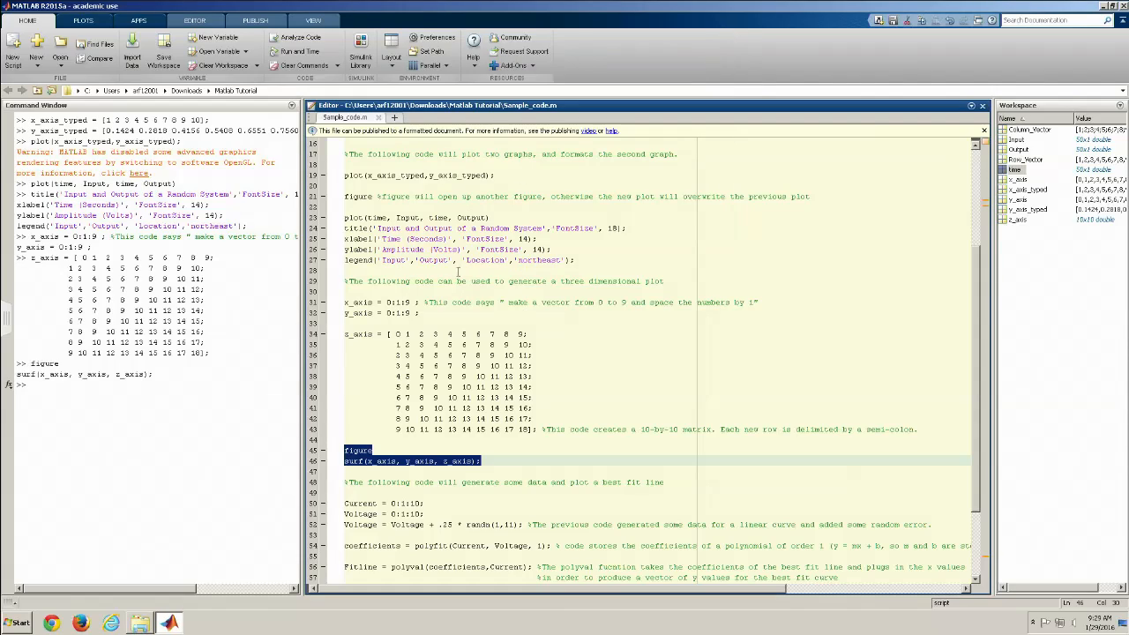
Clear the Command Window with clc and evaluate the Current and Voltage 0:1:10 definitions
scroll(down, 3)
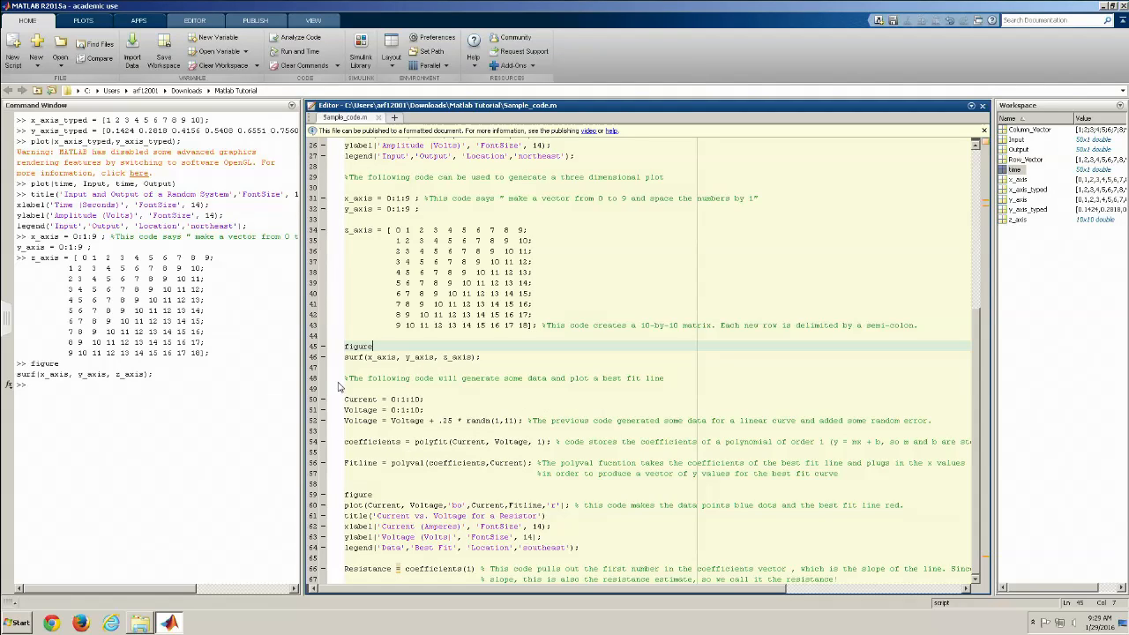
text(c)
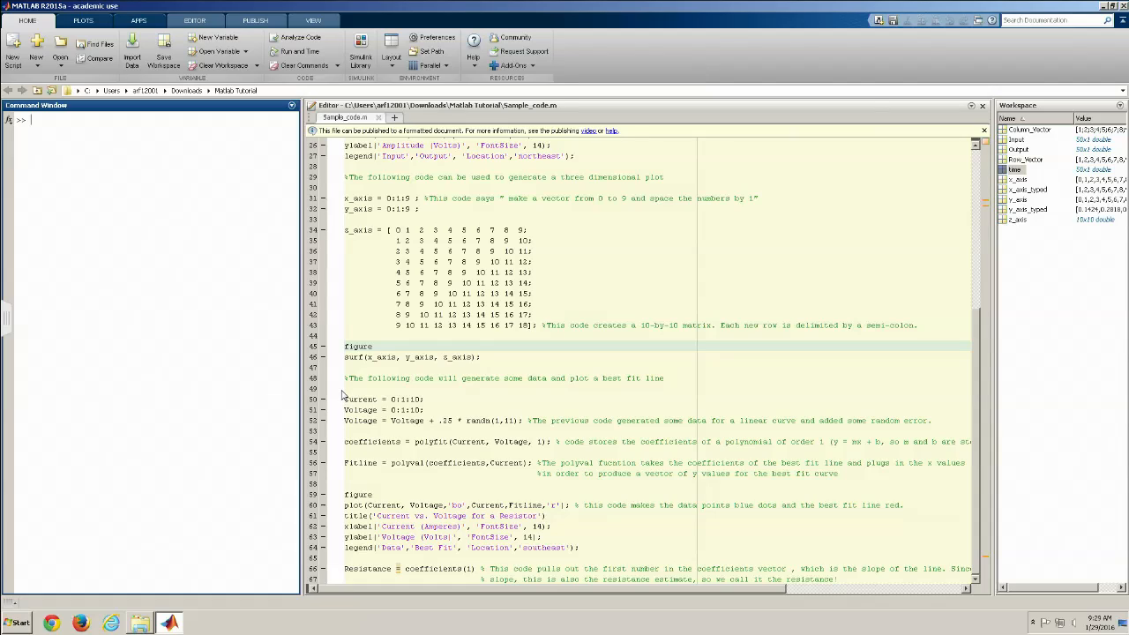
drag(346, 398, 420, 410)
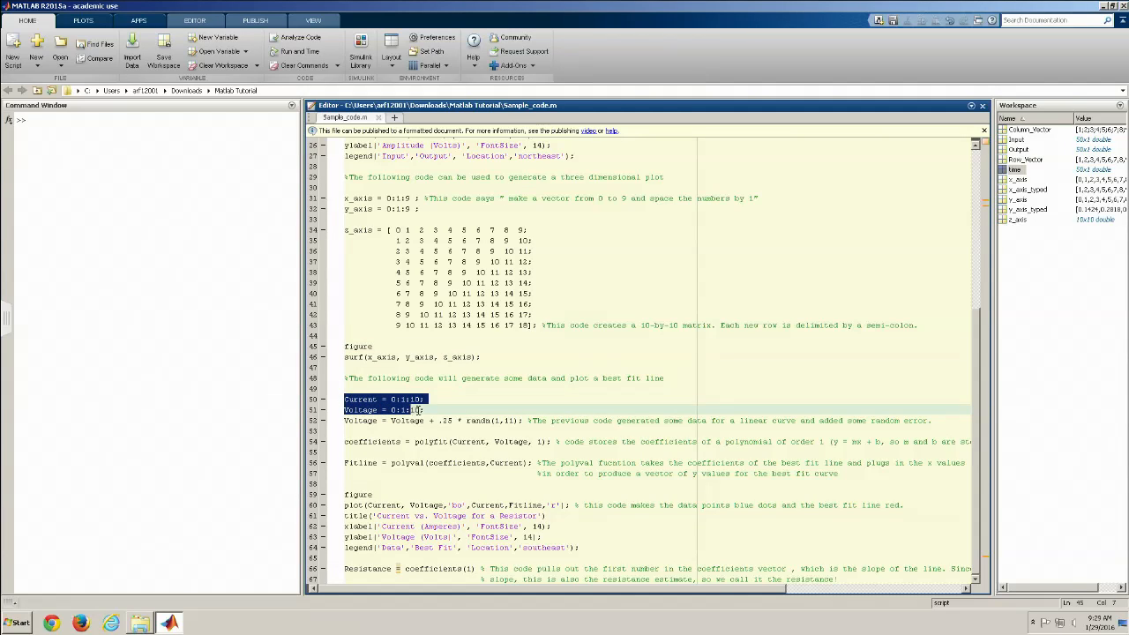
right_click(406, 403)
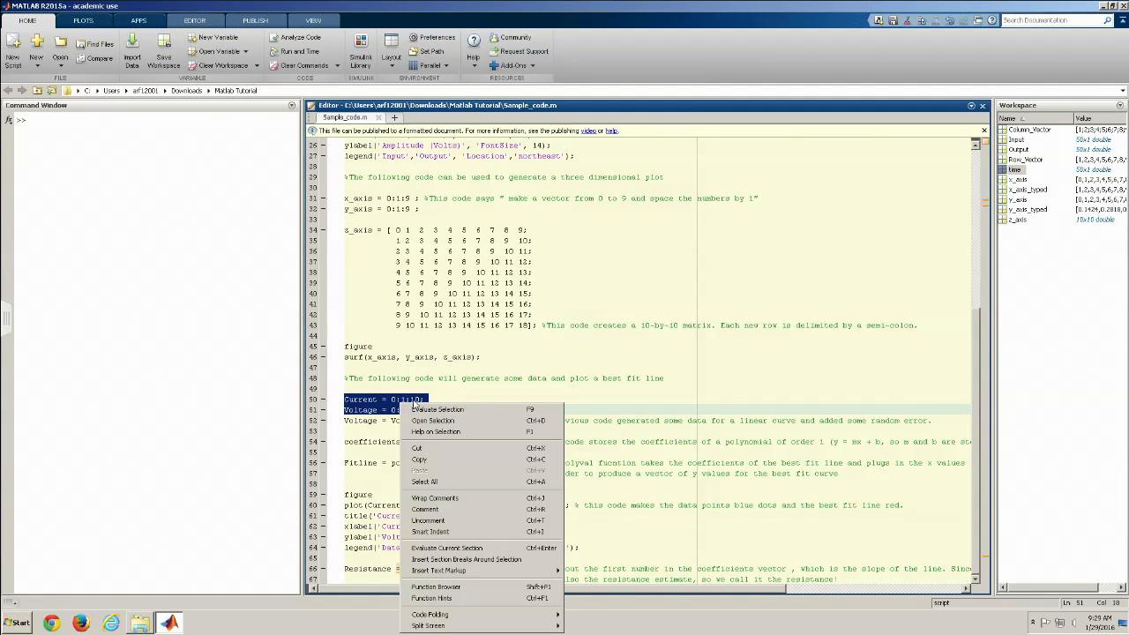
click(437, 409)
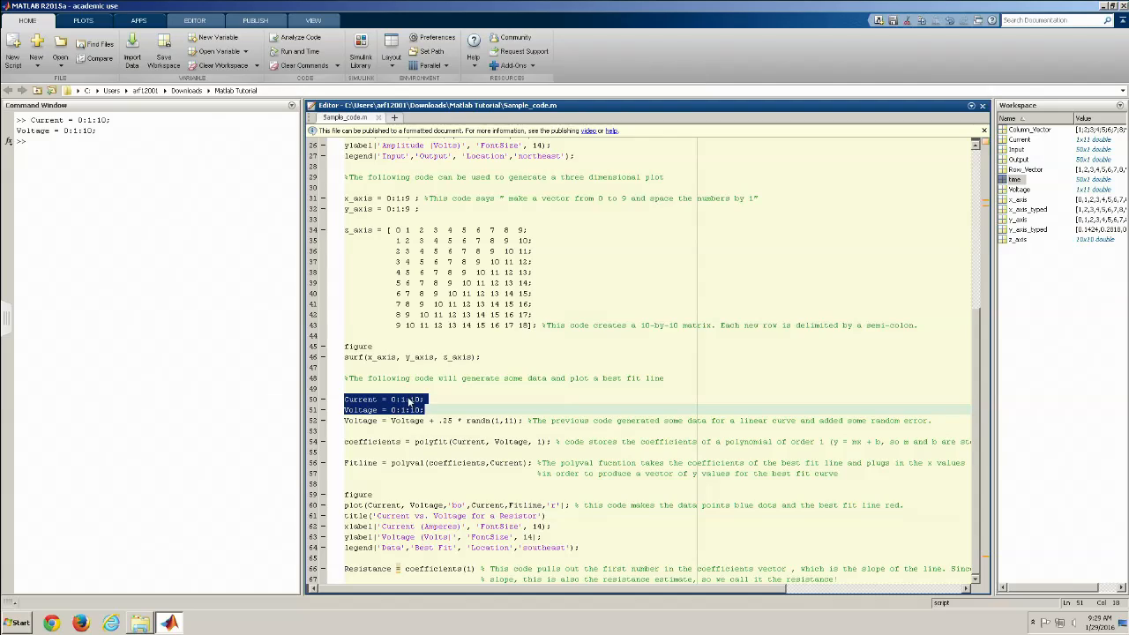
mouse_move(977, 204)
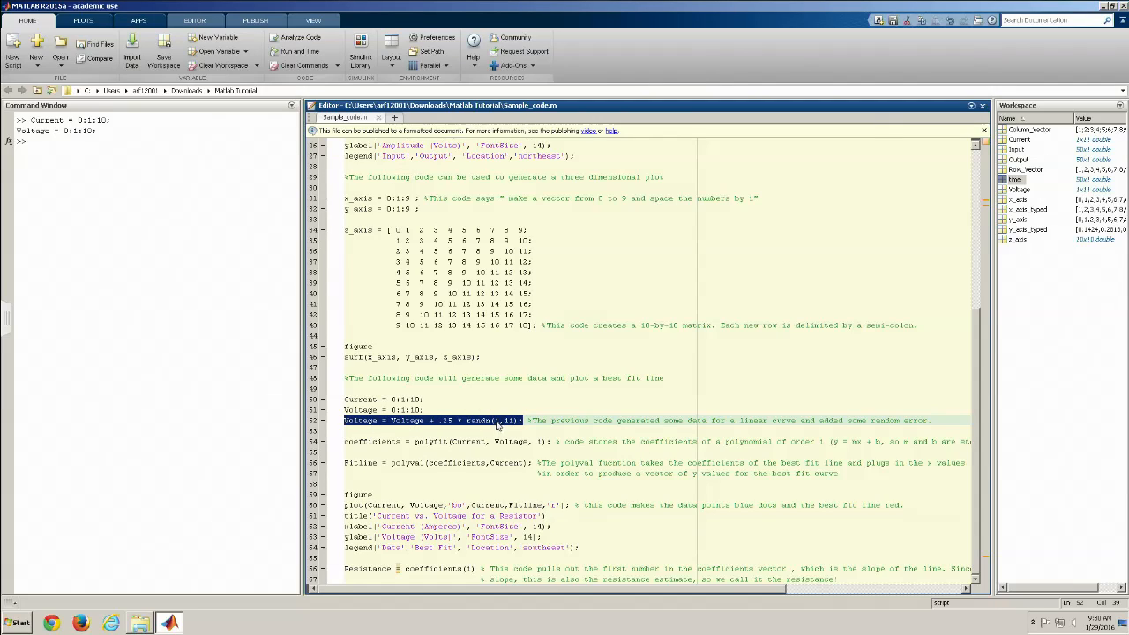
Evaluate the line adding .25*randn(1,11) noise to Voltage
right_click(433, 419)
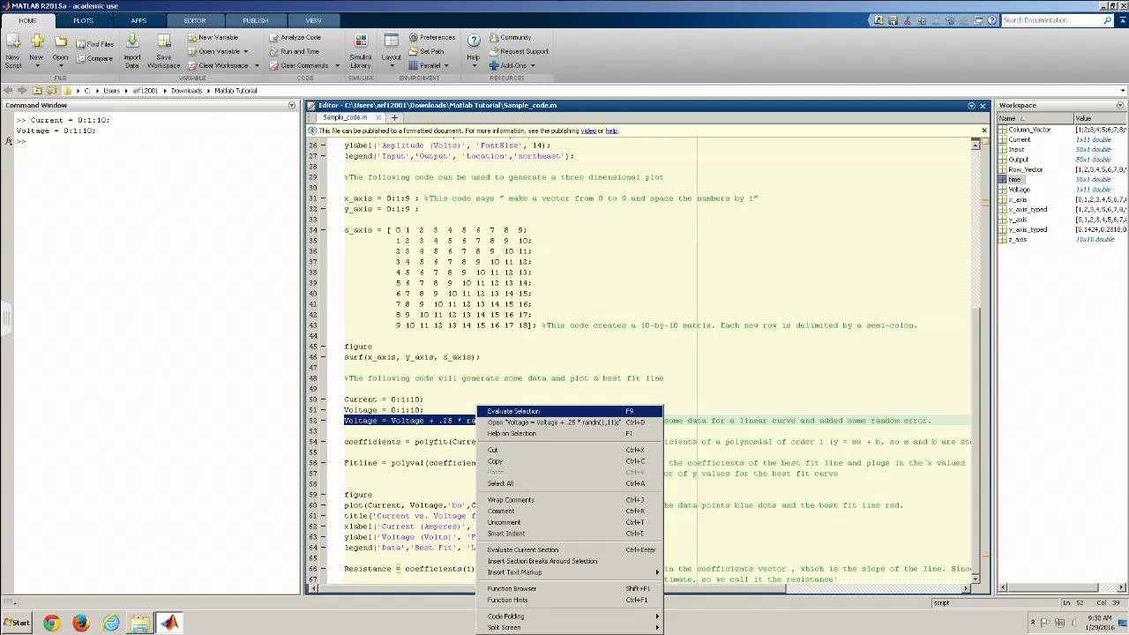
click(511, 411)
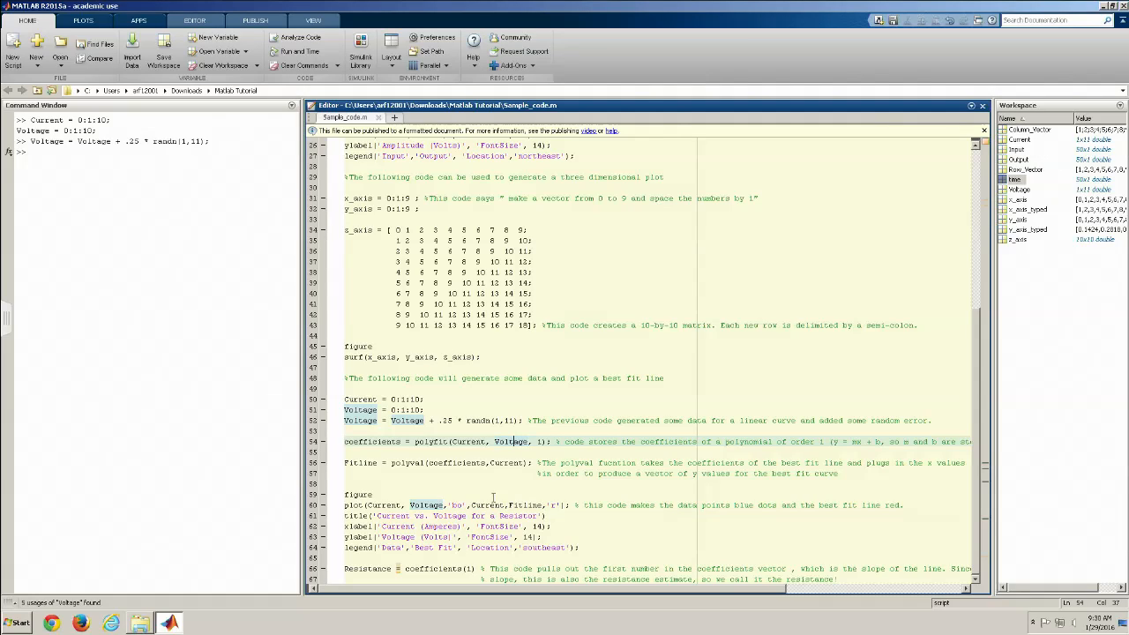
mouse_move(847, 445)
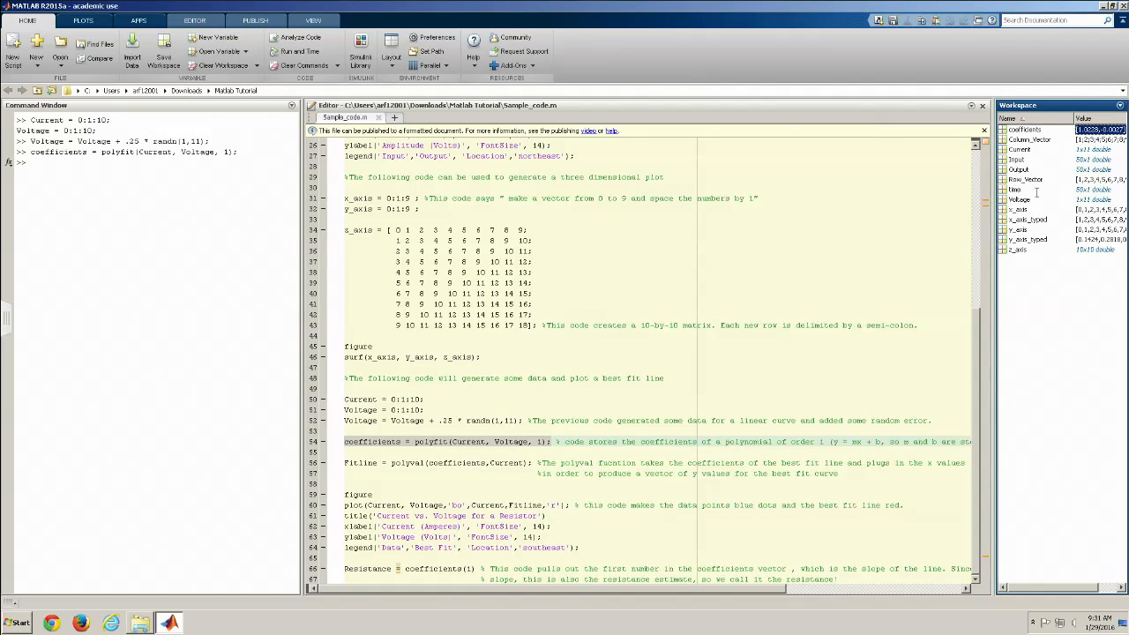
mouse_move(862, 439)
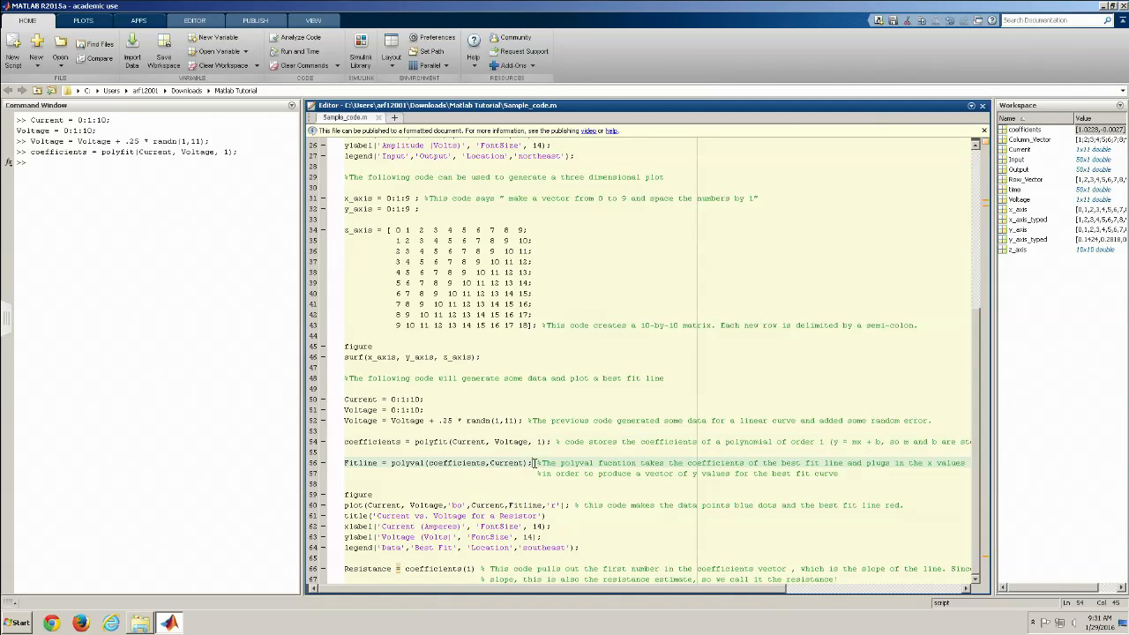
Select the Fitline = polyval(coefficients,Current) line to evaluate it
double_click(520, 462)
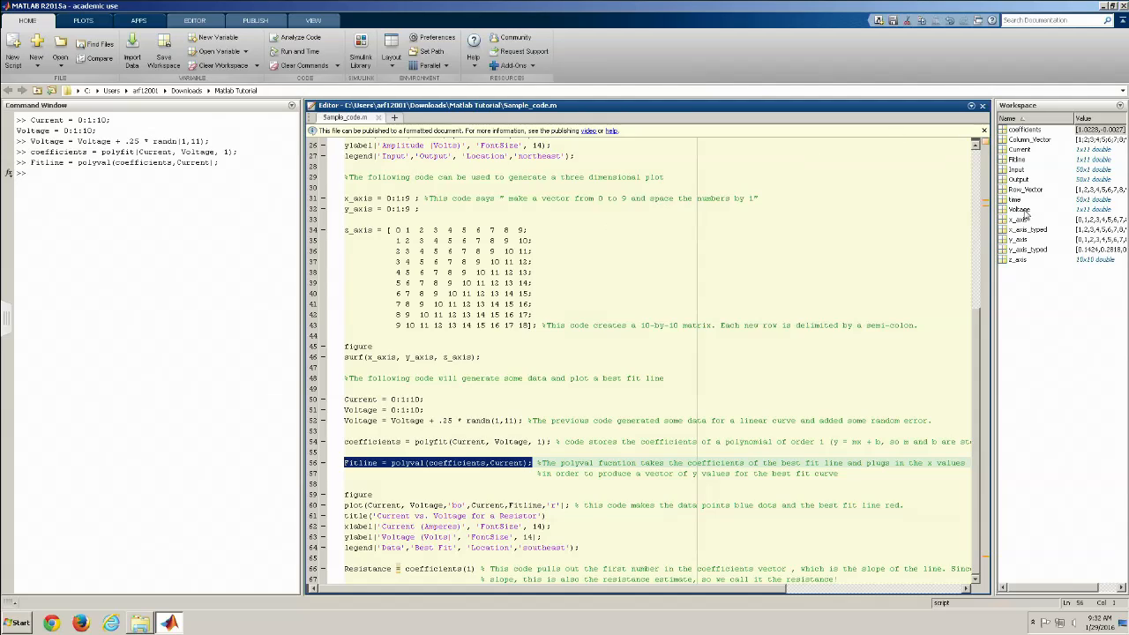
click(1020, 159)
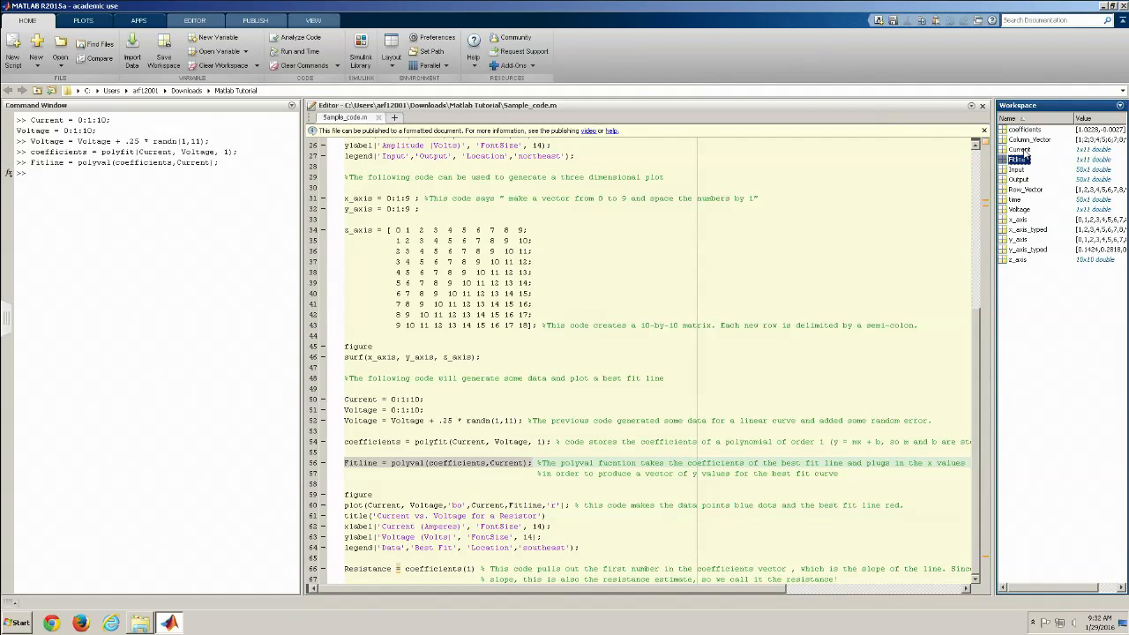
click(1020, 148)
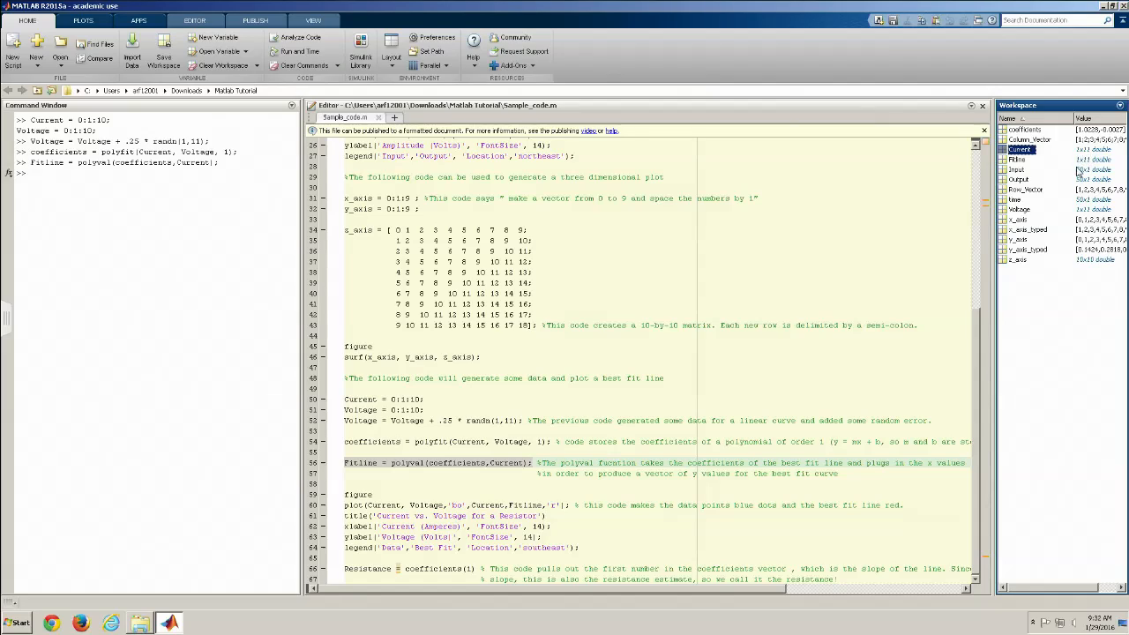
click(1020, 158)
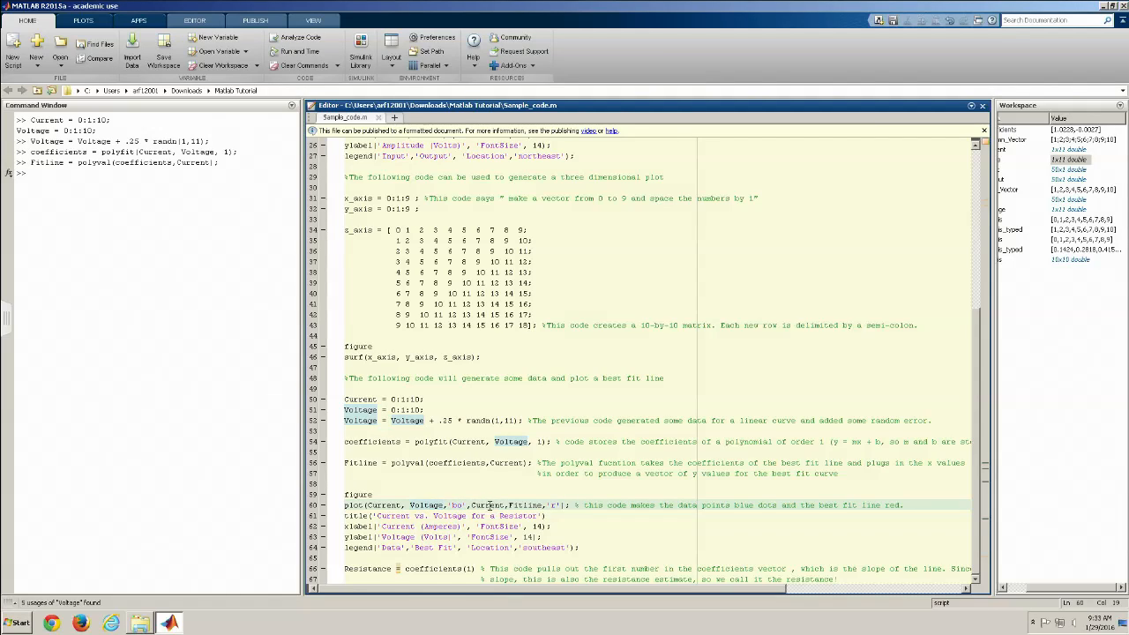
click(545, 505)
text(,'FontSize',18)
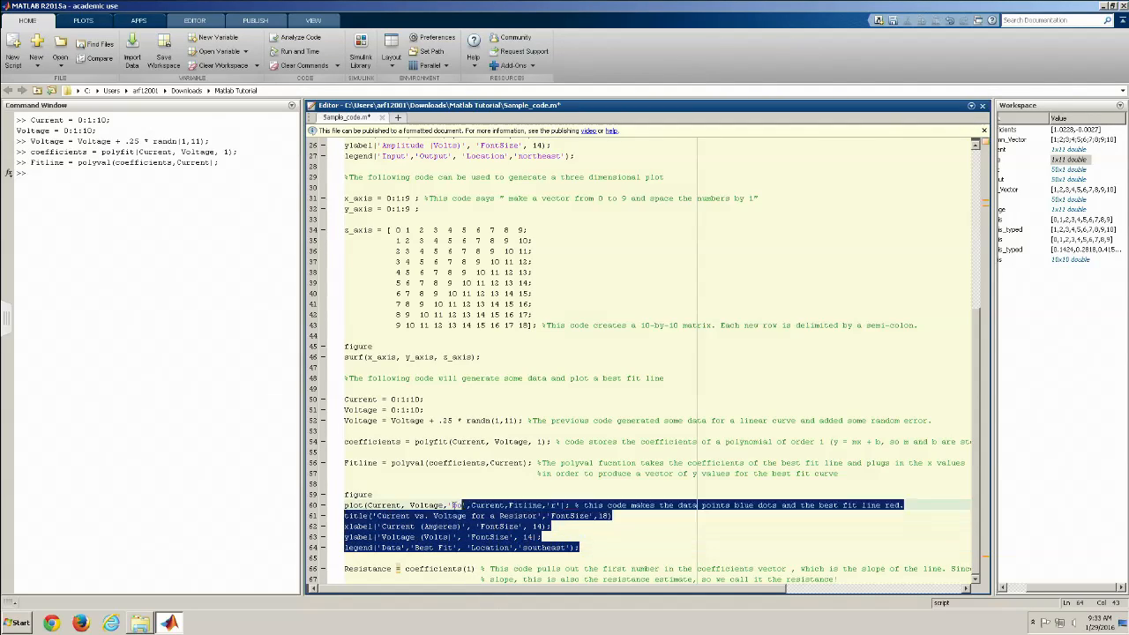
Evaluate the block drawing the Current vs. Voltage for a Resistor graph
right_click(441, 494)
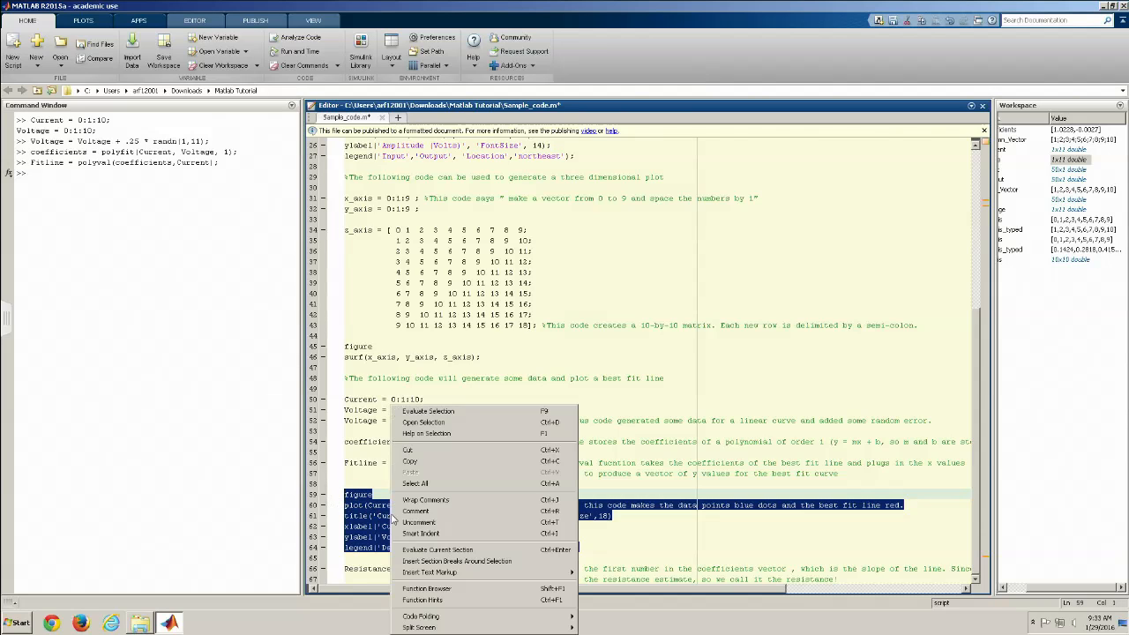
click(437, 550)
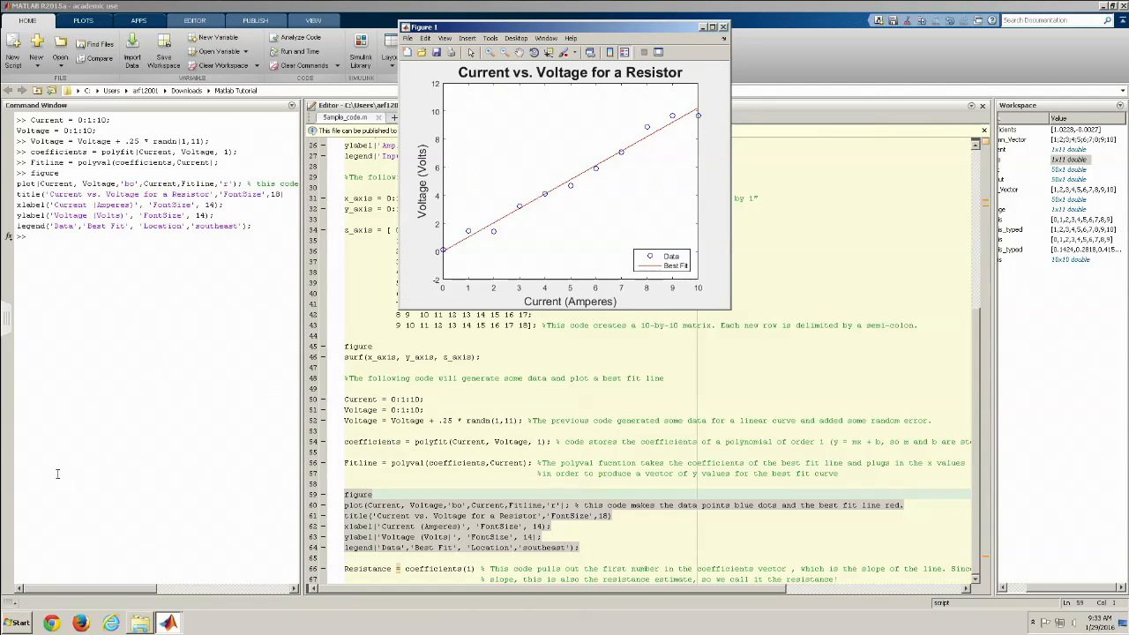
mouse_move(495, 238)
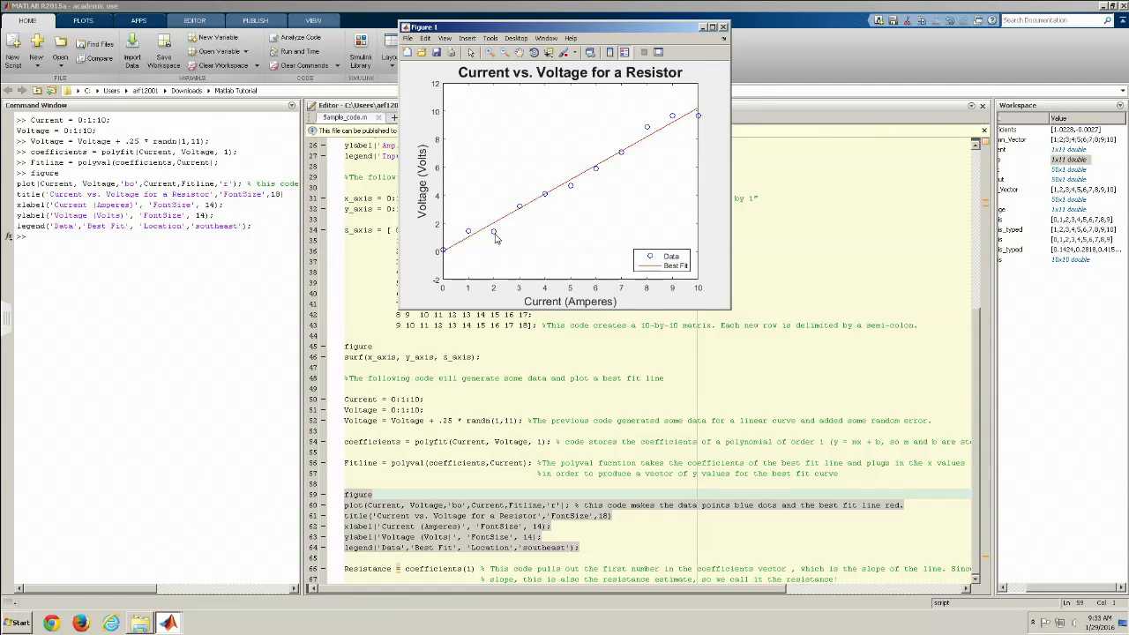
mouse_move(610, 169)
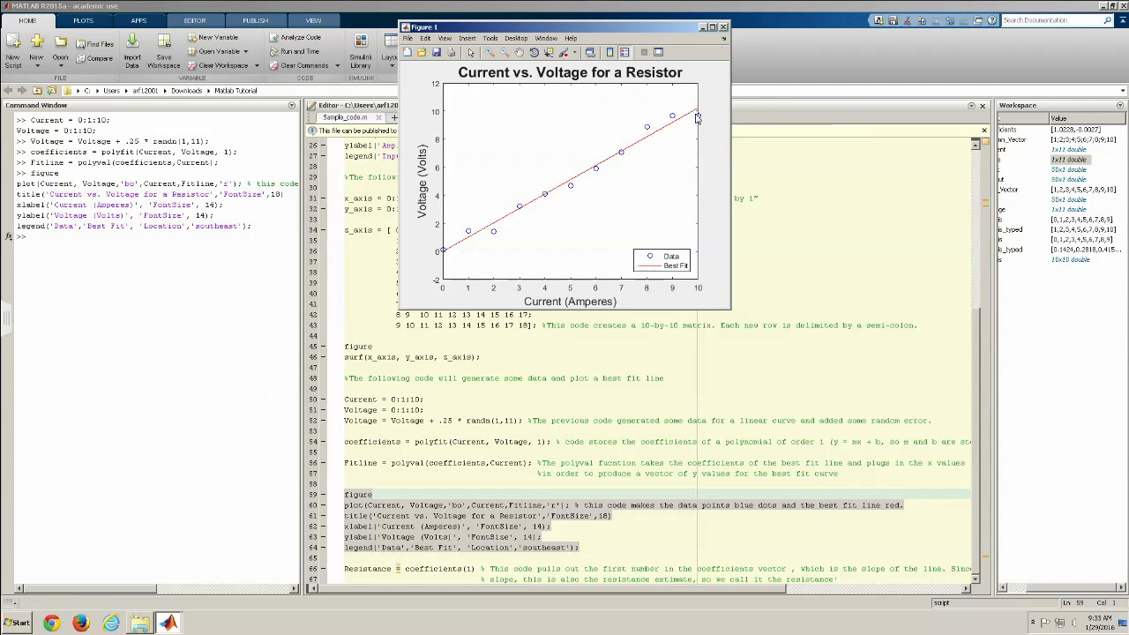
mouse_move(755, 97)
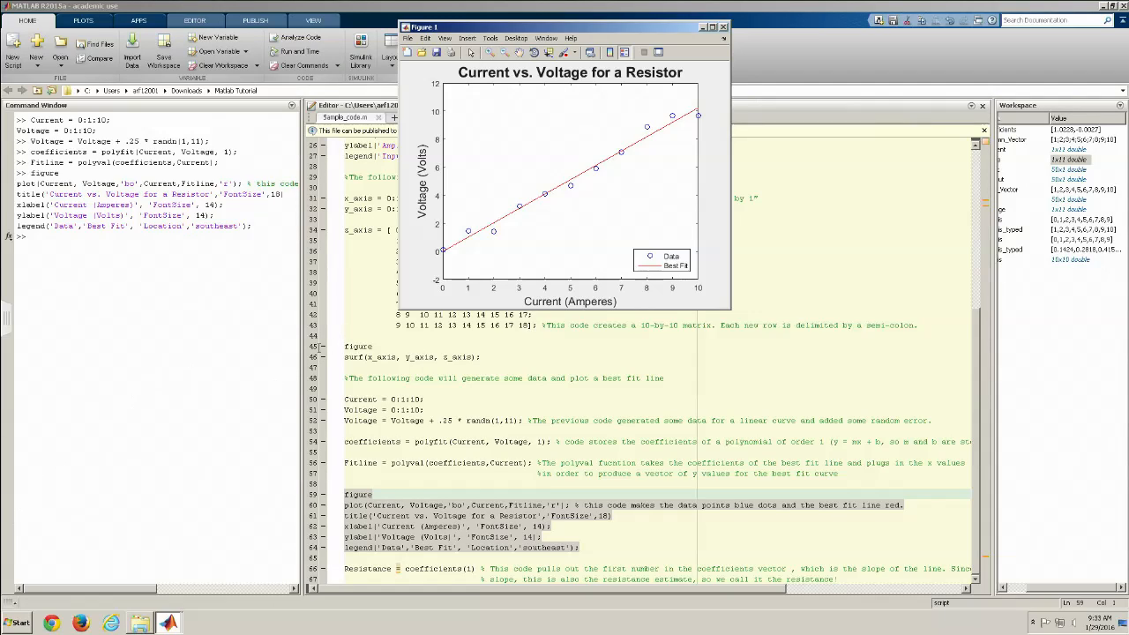
mouse_move(663, 134)
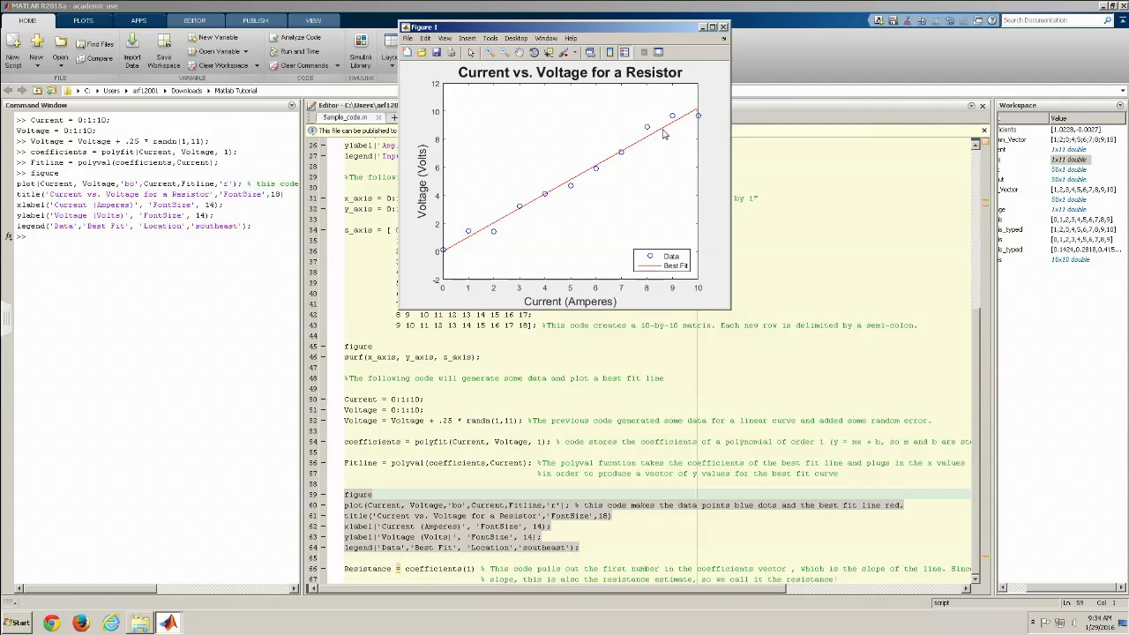
mouse_move(703, 97)
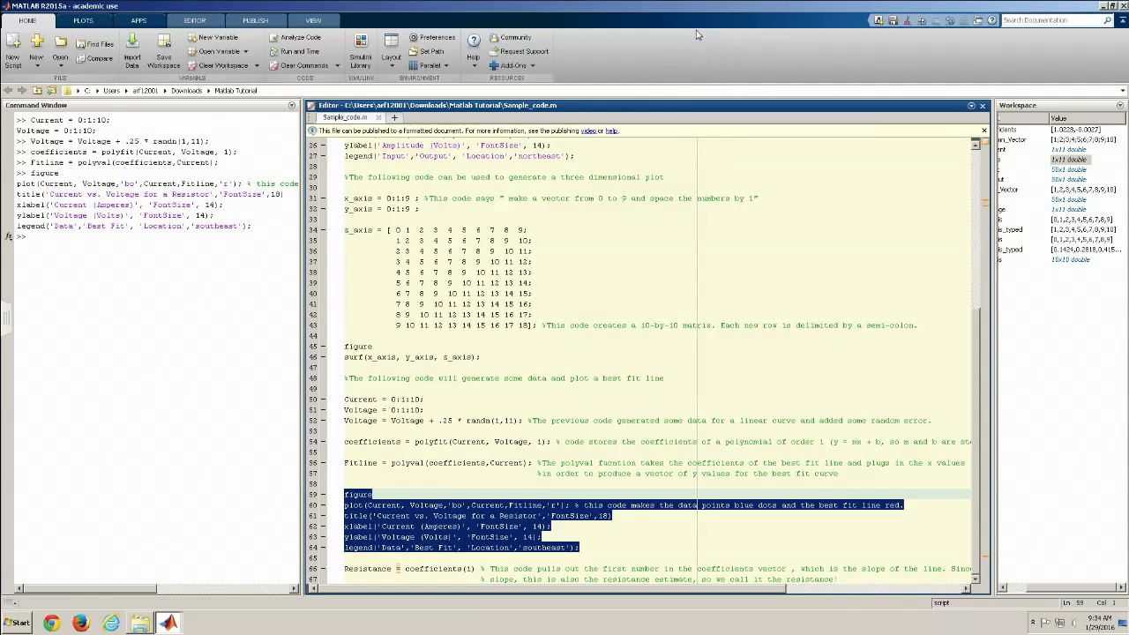
mouse_move(539, 451)
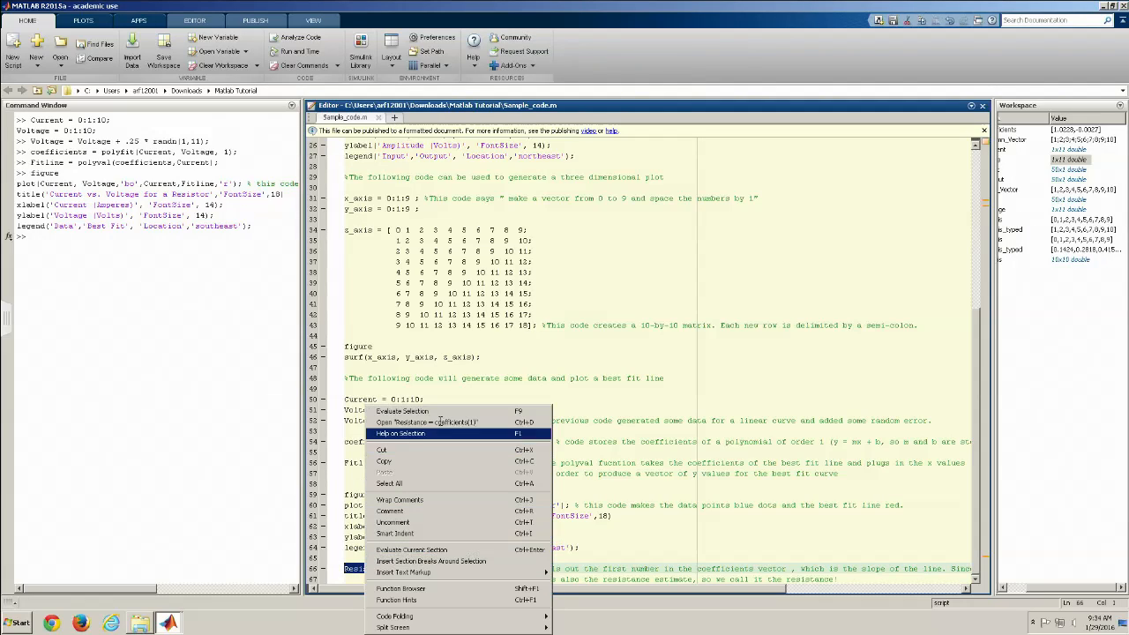
Compute Resistance = coefficients(1) and highlight every use of Current in the polyval line
click(402, 411)
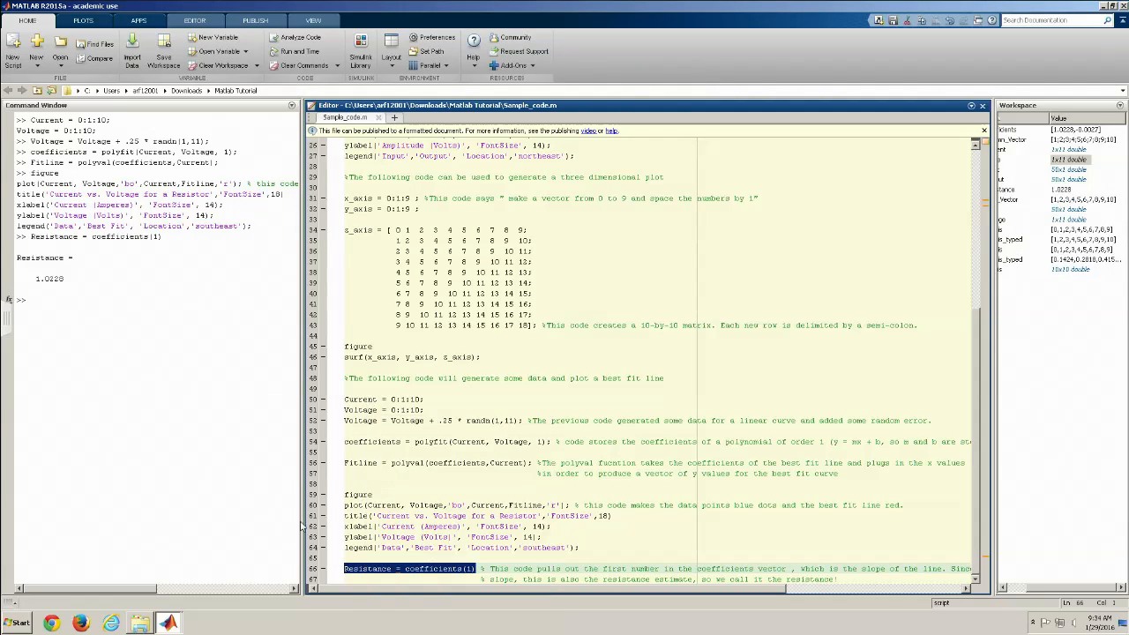
double_click(50, 279)
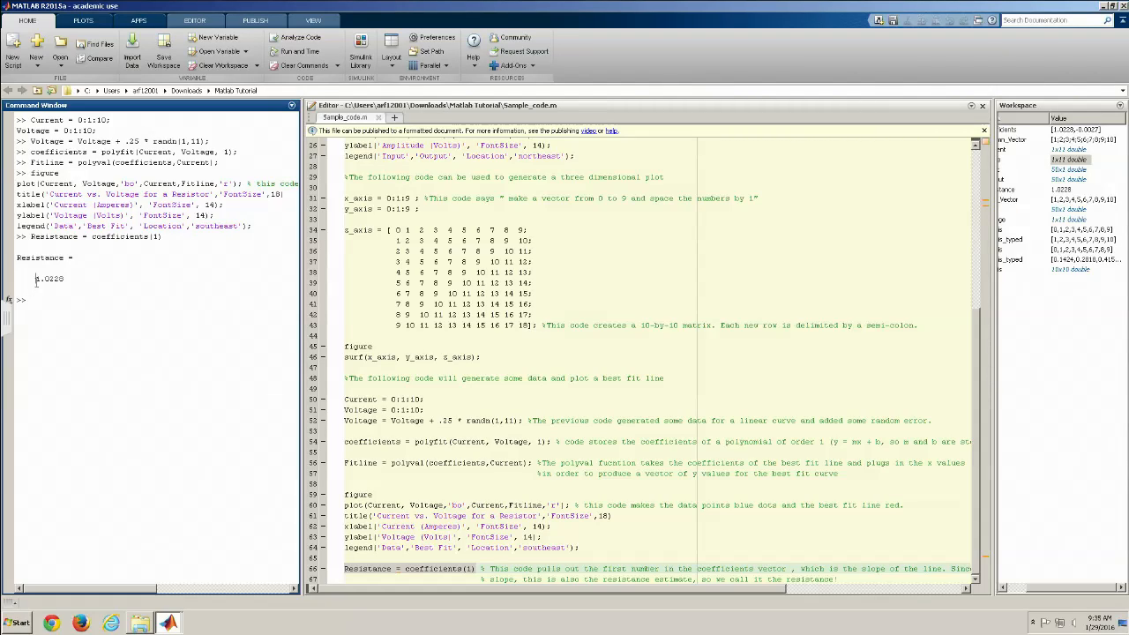
click(497, 463)
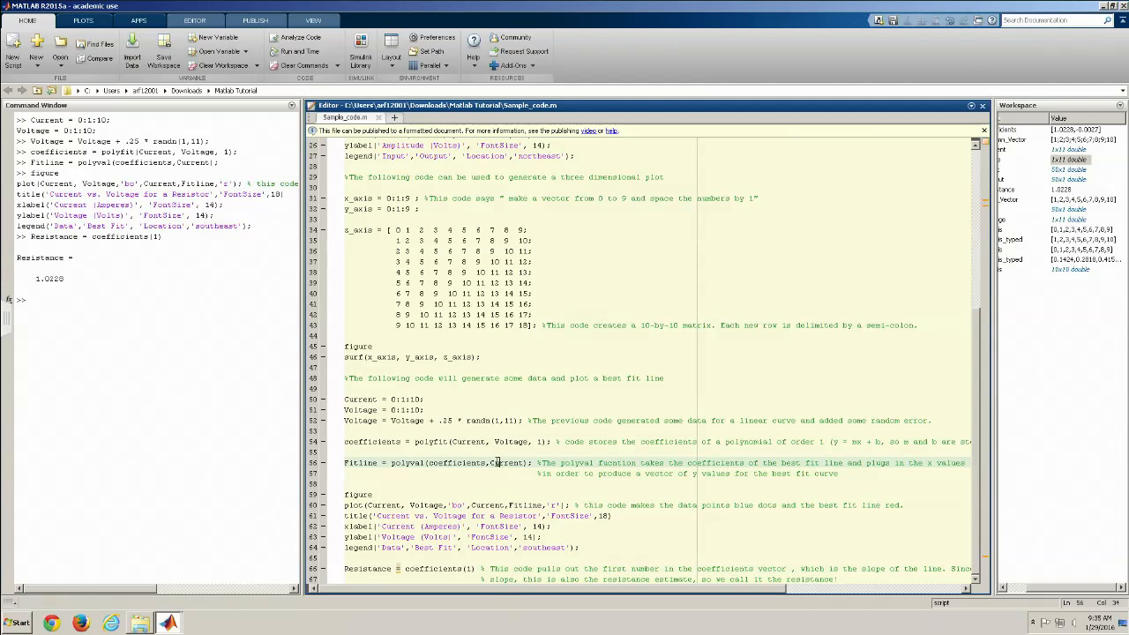
double_click(500, 462)
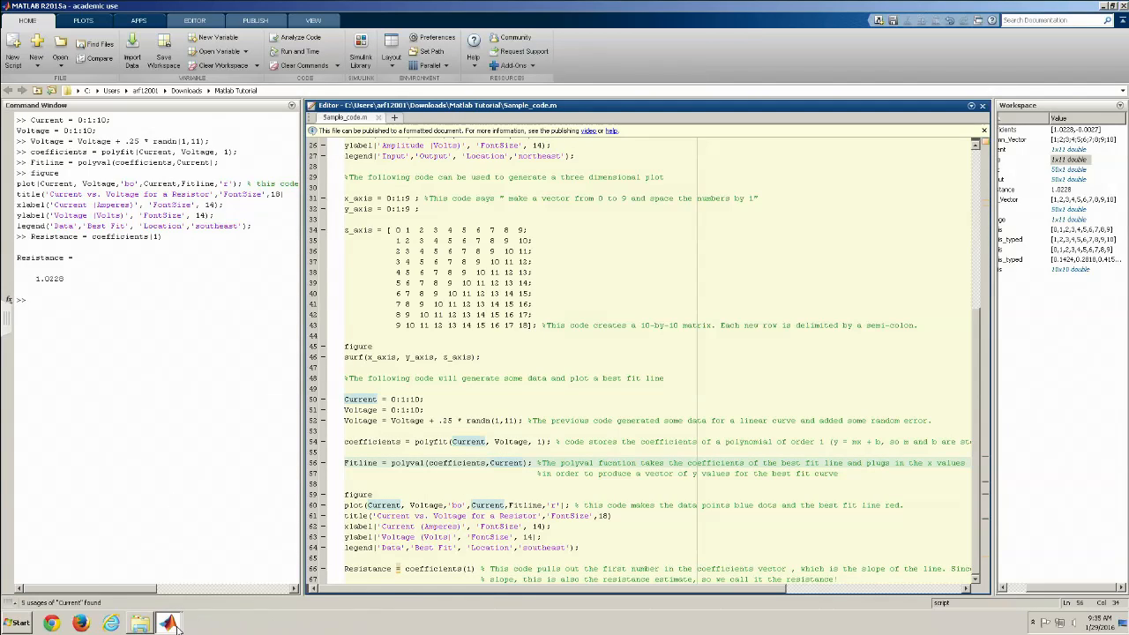